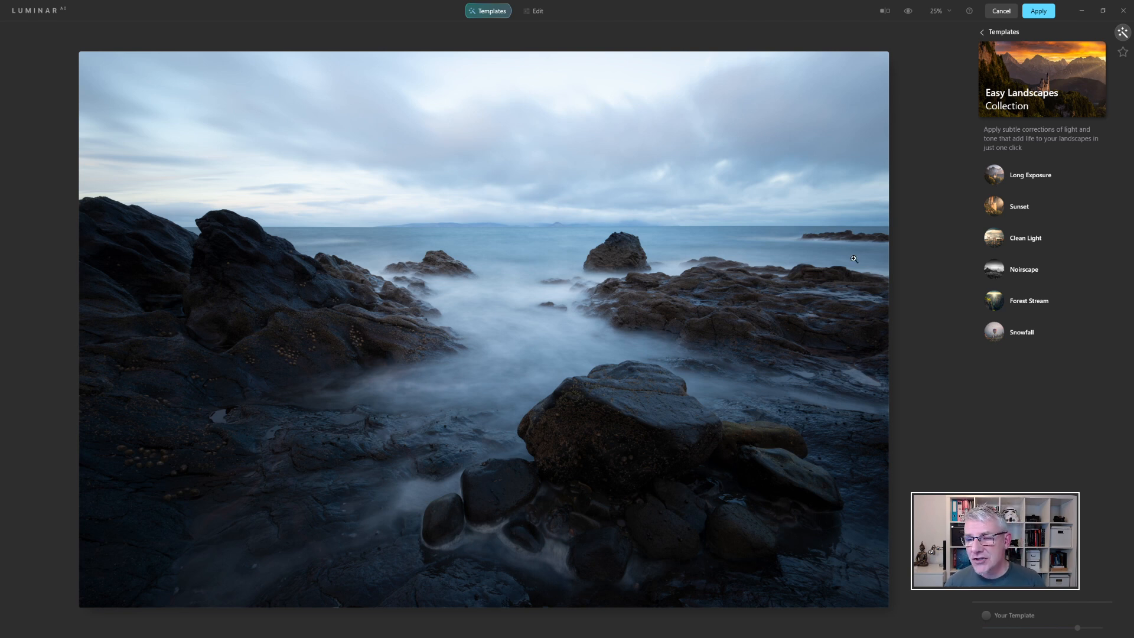
# Step: Preview Mystery, Night's Thunder and Backlit Clouds from Overcast, then apply Arctic Sea
pyautogui.click(982, 31)
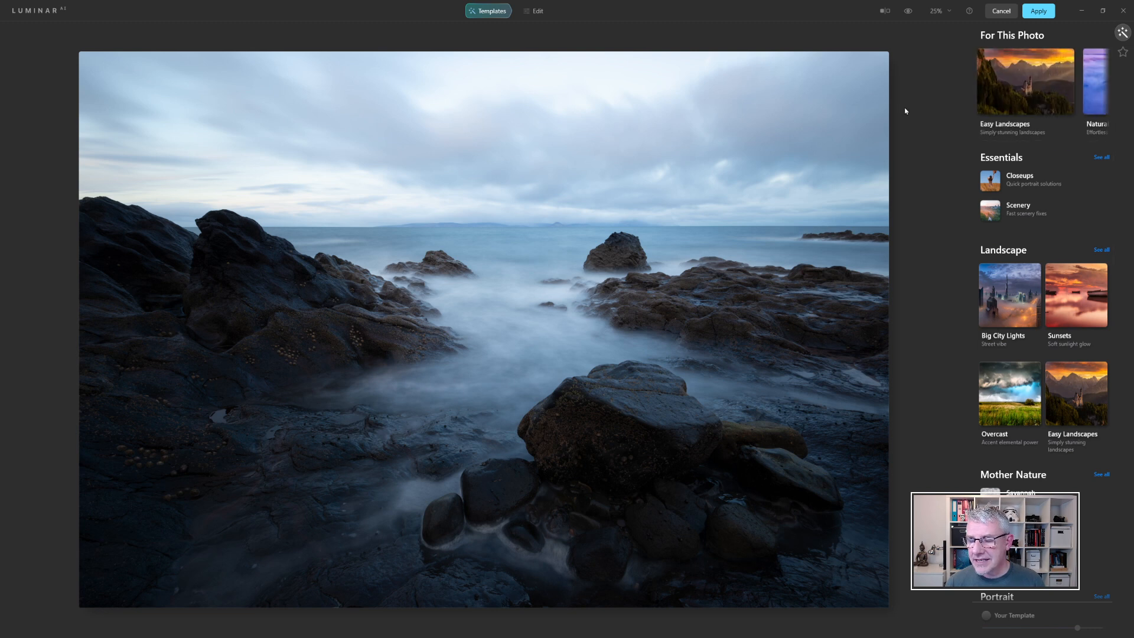
pyautogui.moveTo(1044, 367)
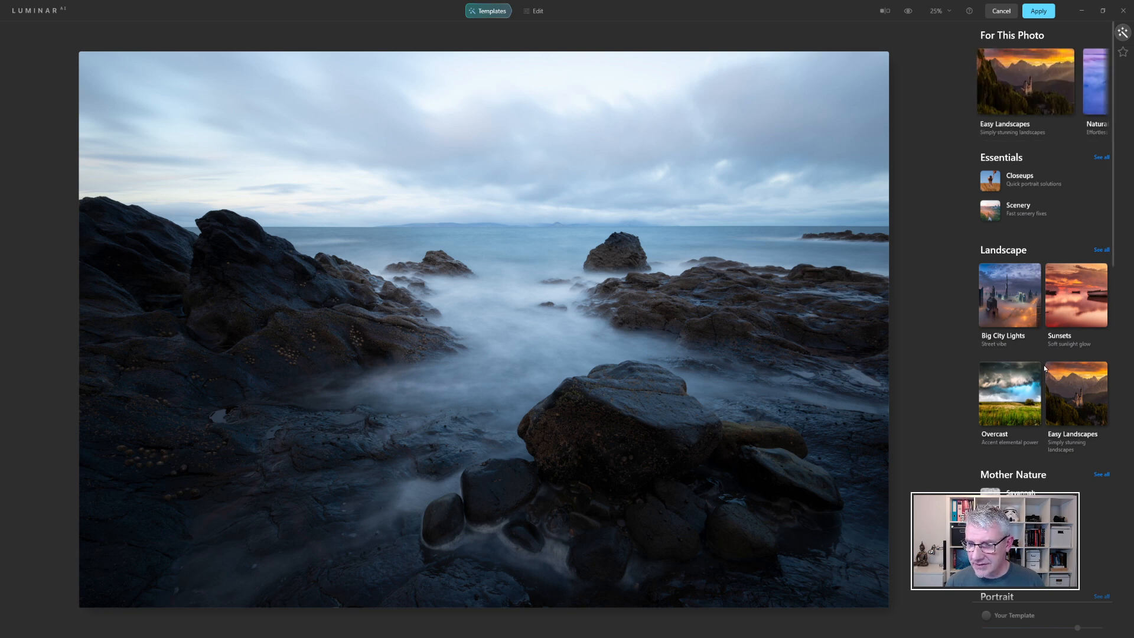
pyautogui.click(1010, 393)
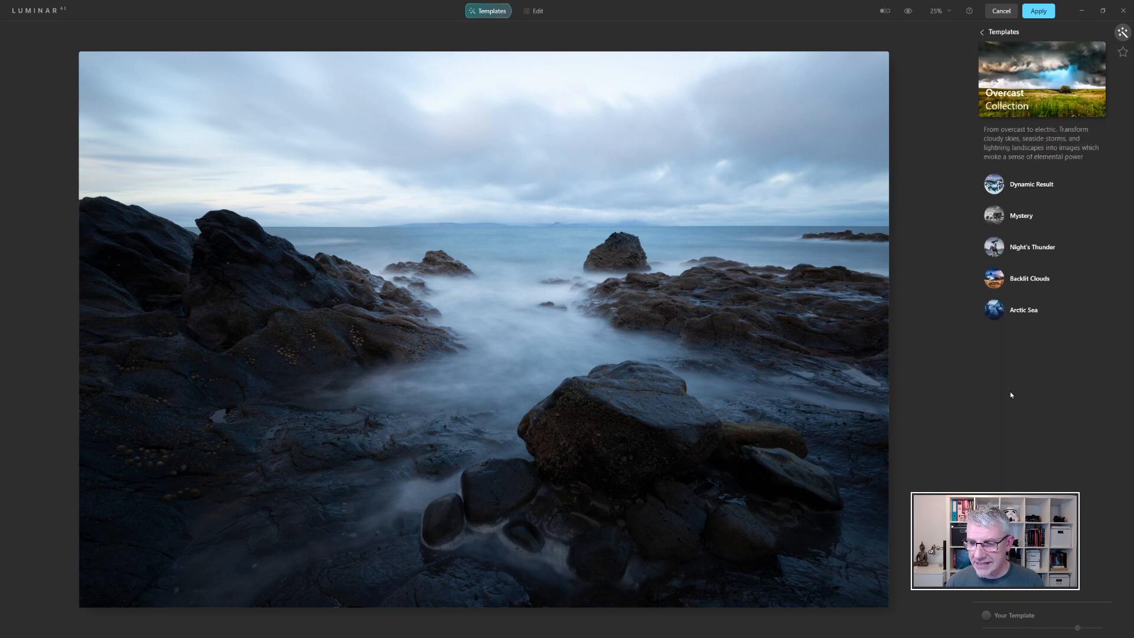
pyautogui.moveTo(1020, 206)
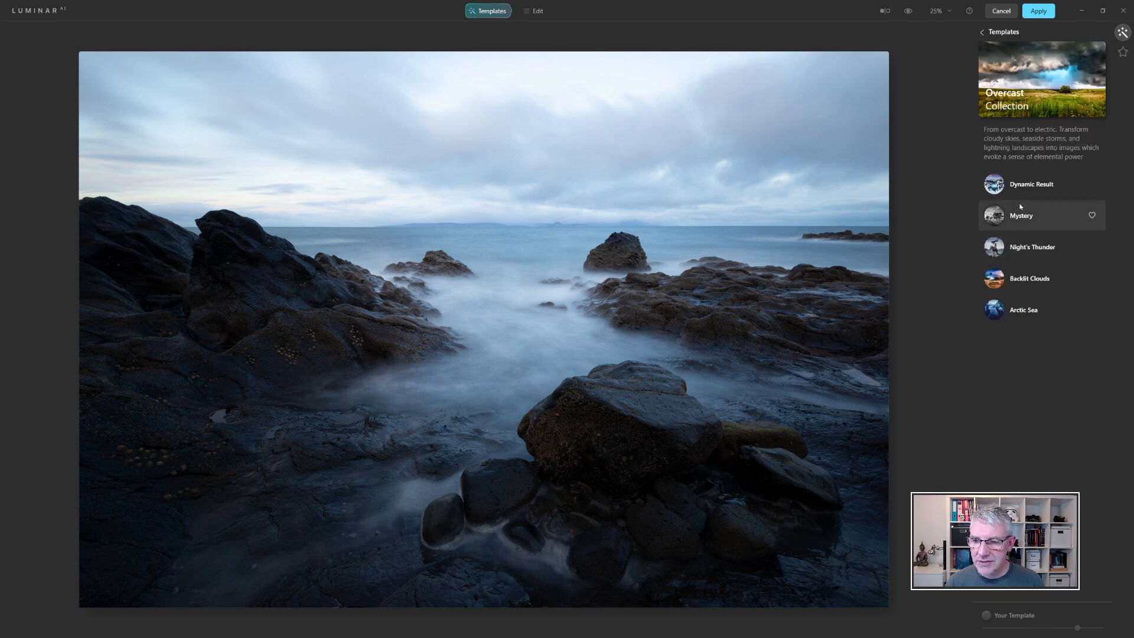
pyautogui.click(1021, 215)
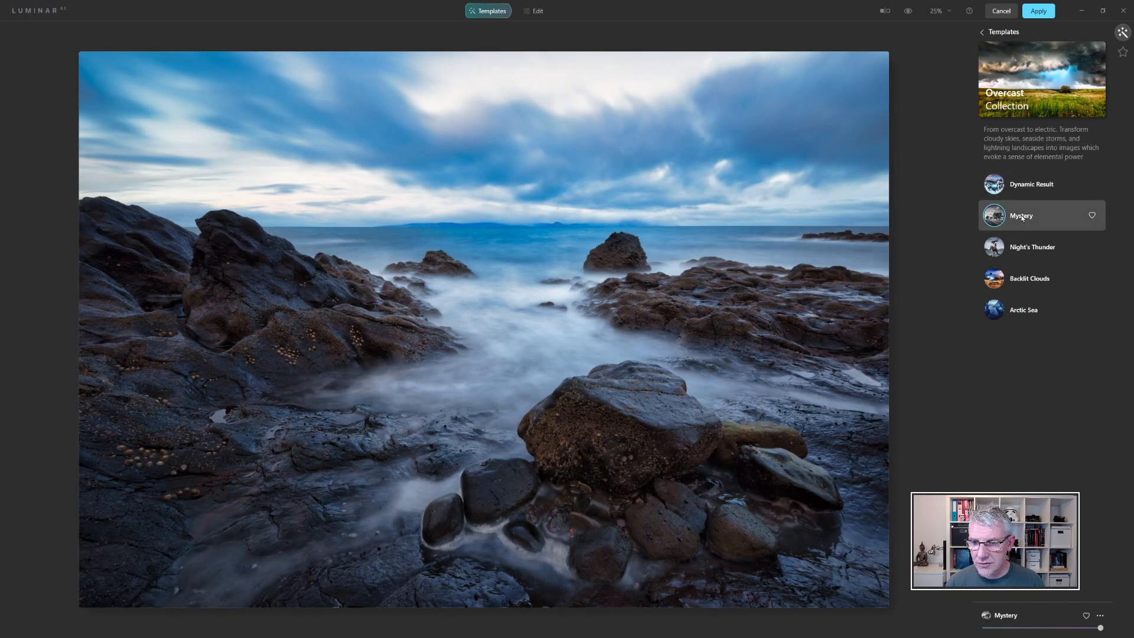
pyautogui.click(1033, 247)
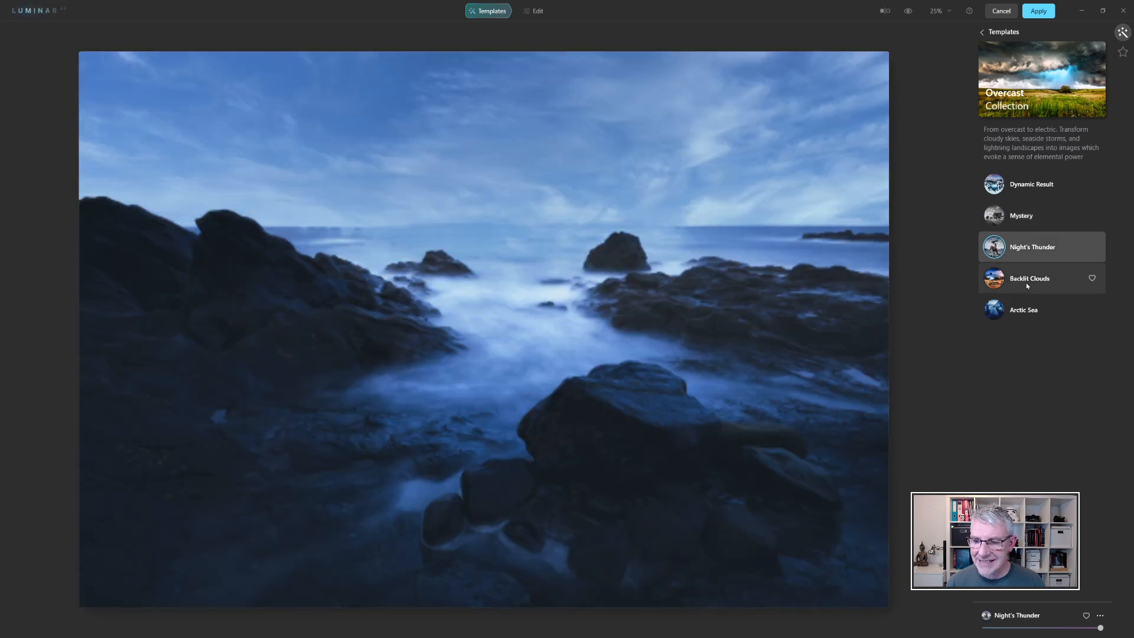
pyautogui.click(1030, 279)
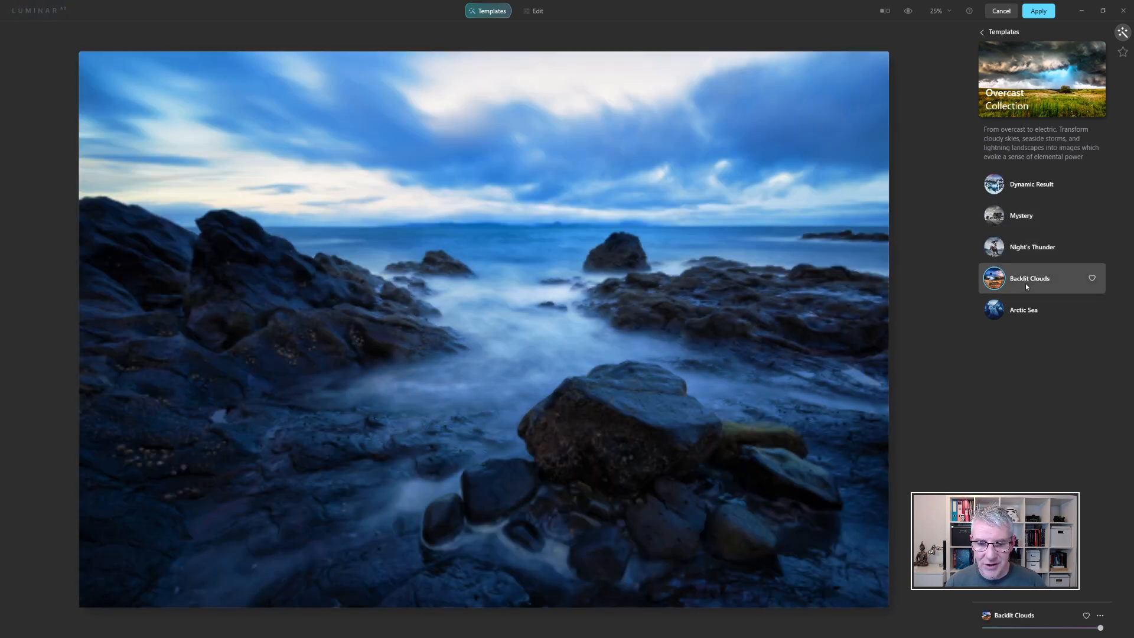
pyautogui.click(1023, 309)
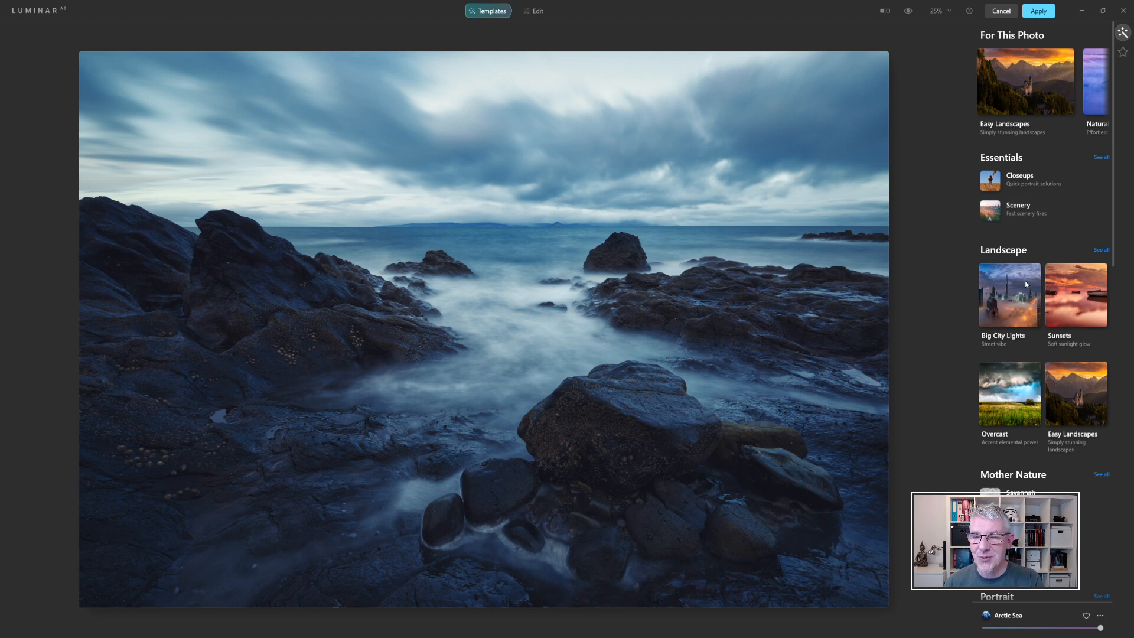
pyautogui.moveTo(1074, 359)
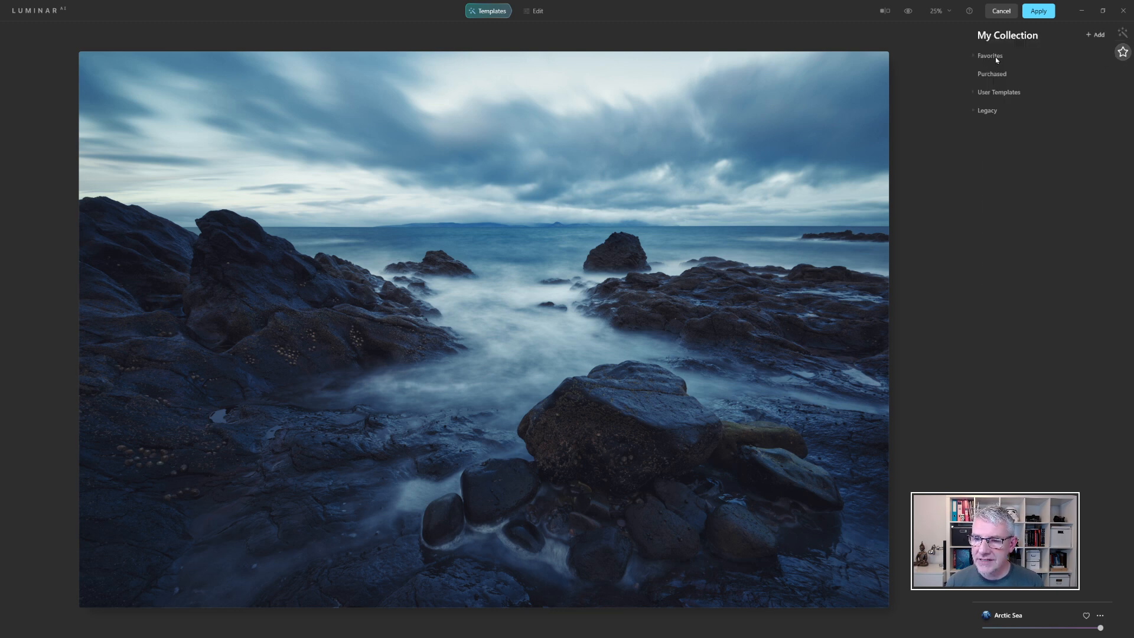
# Step: Apply the Forest Stream template from Favorites and switch to the Edit adjustments
pyautogui.click(990, 55)
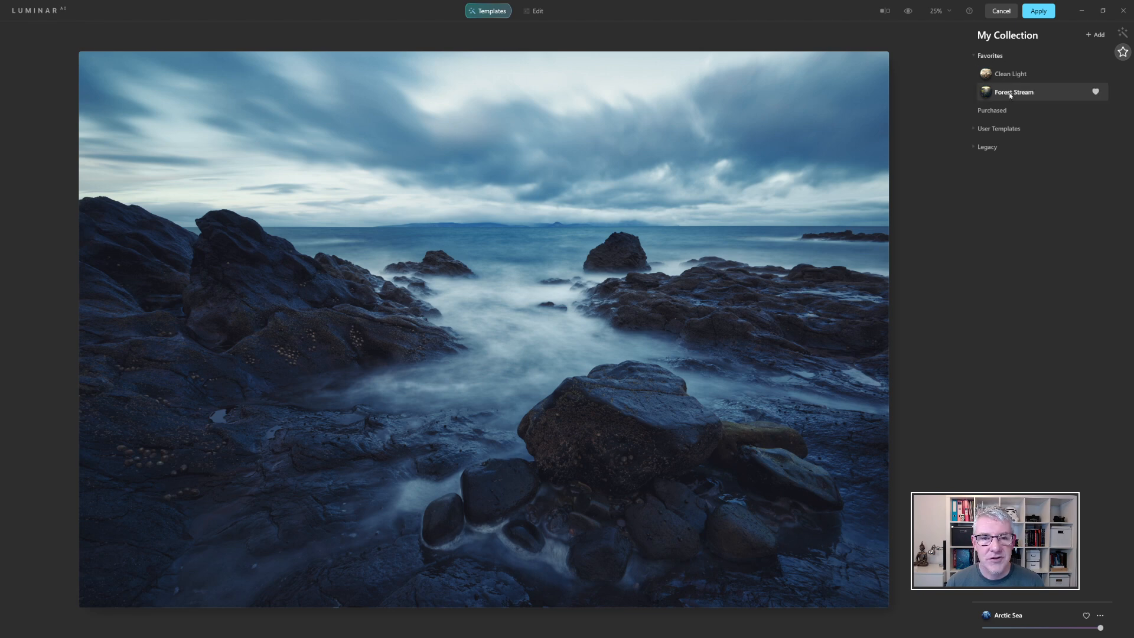
pyautogui.click(1013, 91)
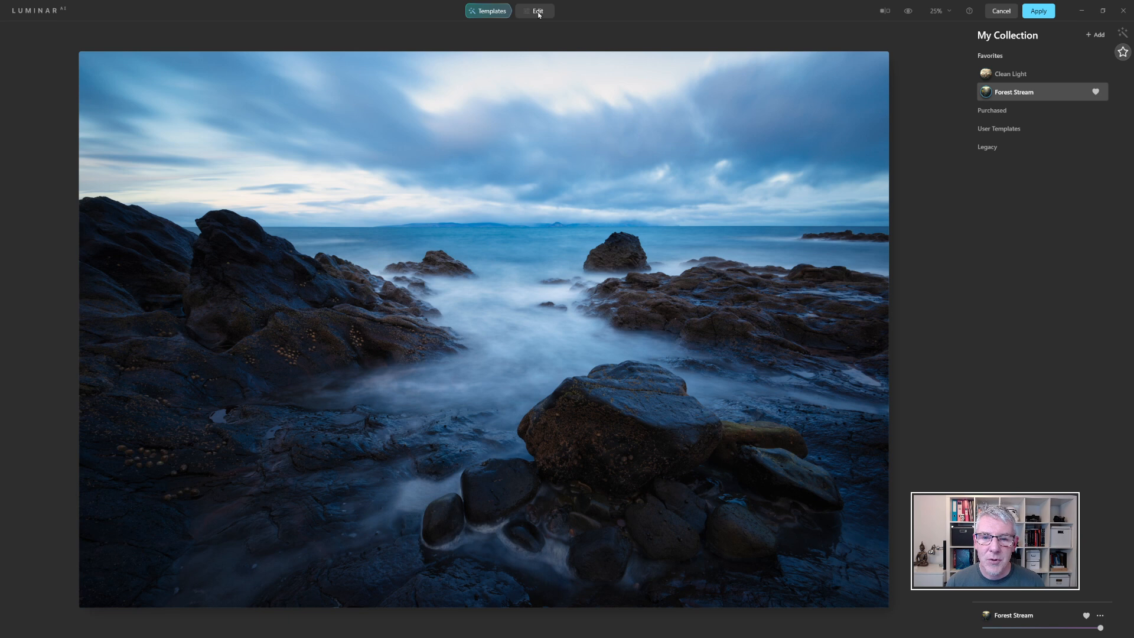
pyautogui.click(542, 10)
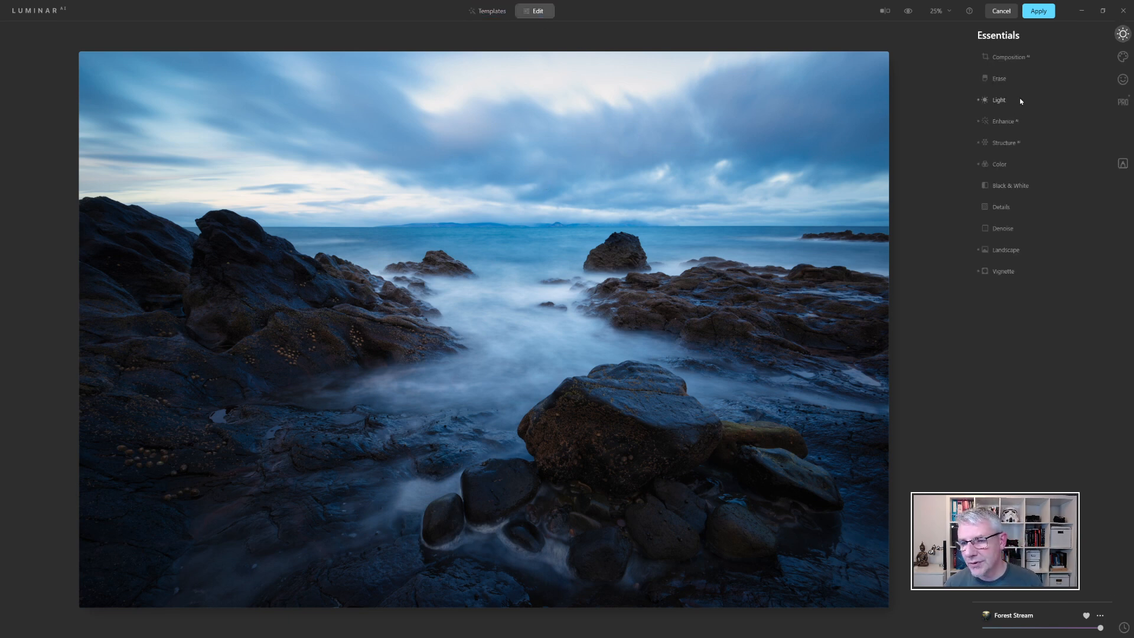
# Step: Desaturate the blue tones in Color HSL to -54
pyautogui.click(999, 164)
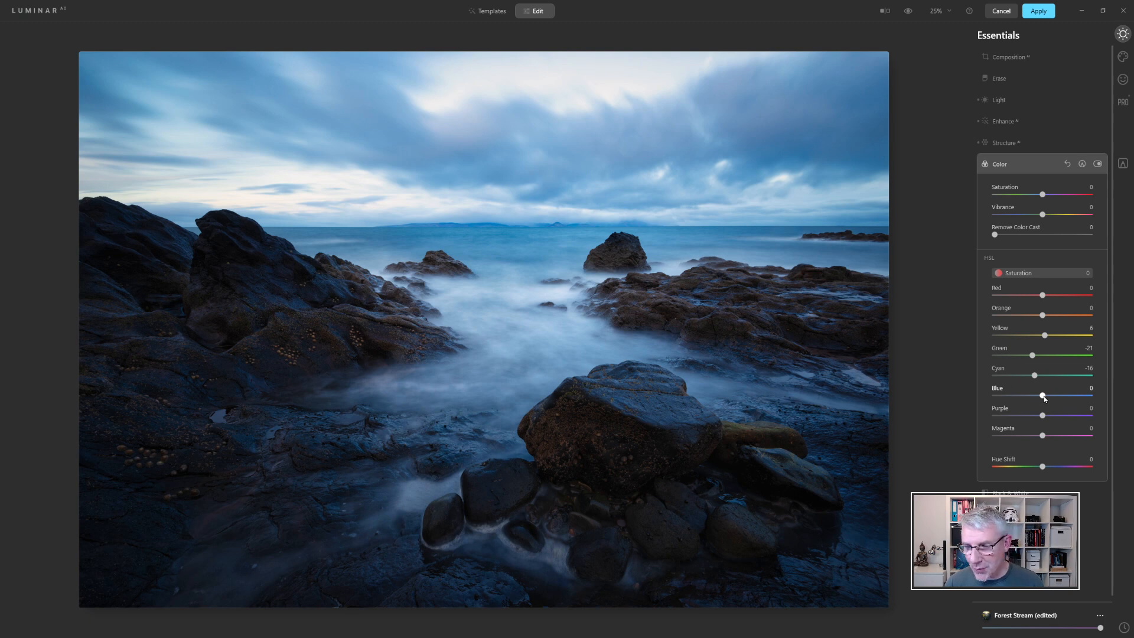
pyautogui.moveTo(1042, 395); pyautogui.dragTo(1030, 396)
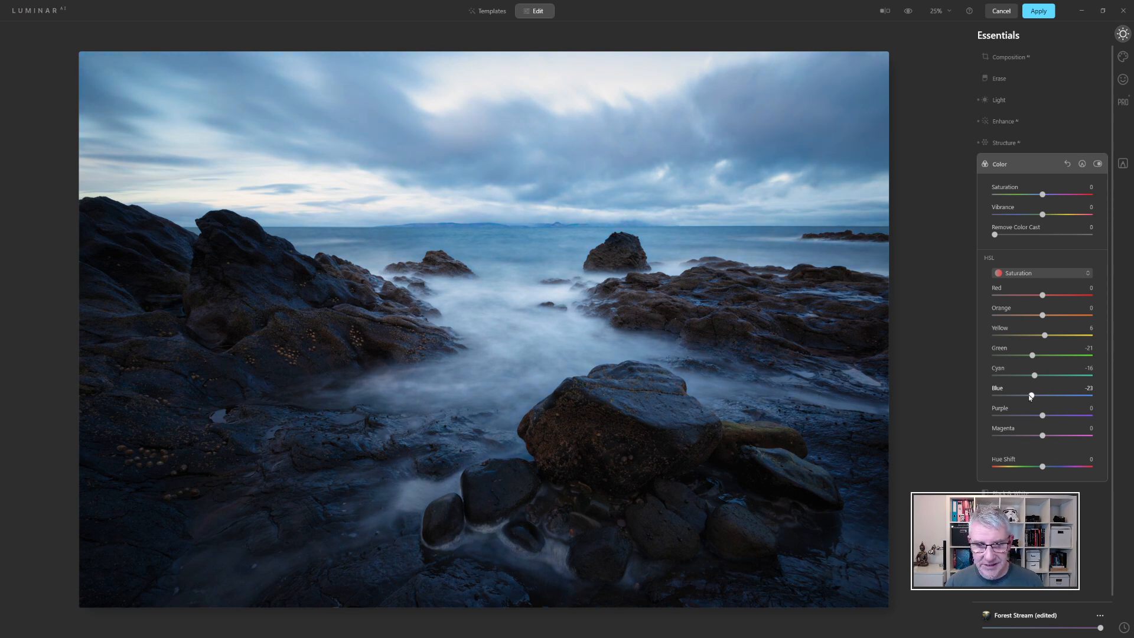
pyautogui.moveTo(1031, 395); pyautogui.dragTo(1015, 395)
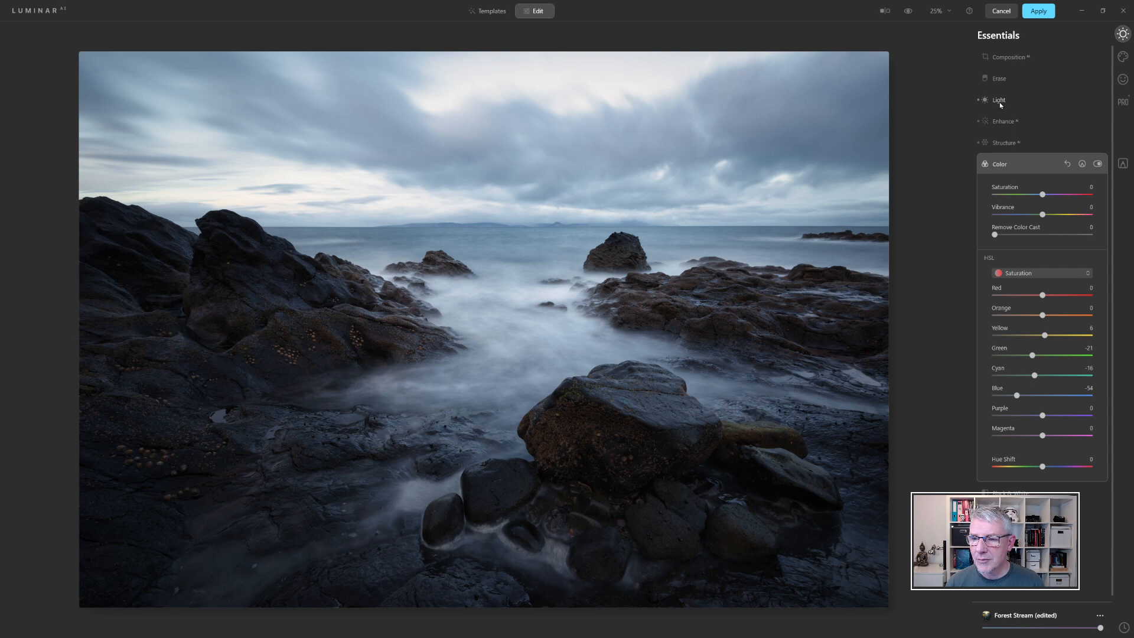
# Step: Reduce Highlights slightly to -7 in the Light adjustments
pyautogui.click(999, 100)
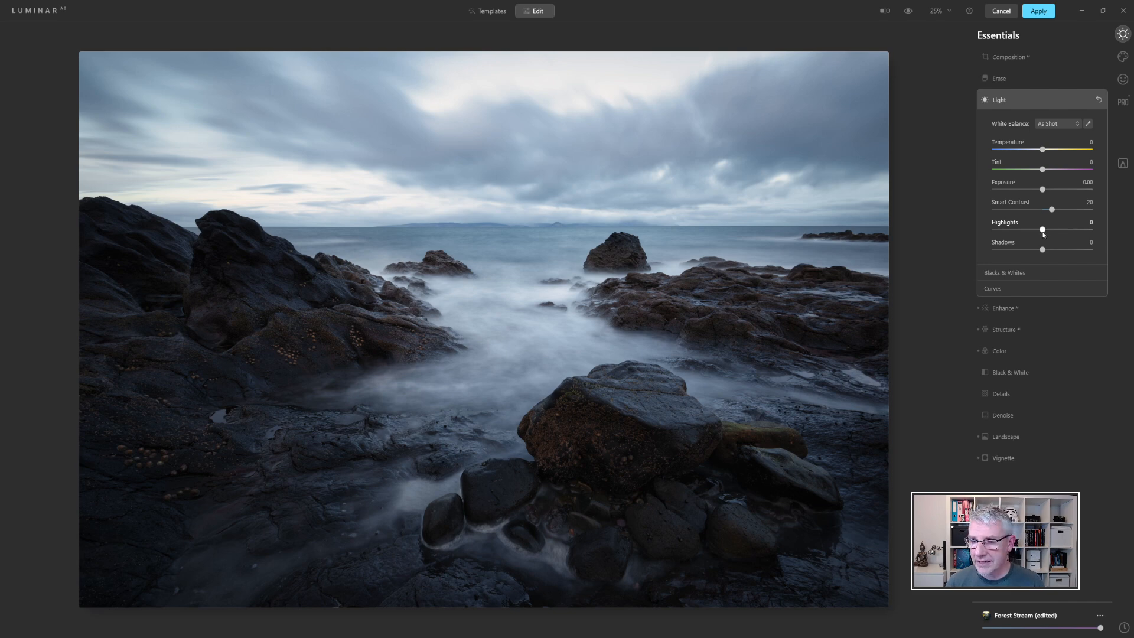
pyautogui.moveTo(1042, 229); pyautogui.dragTo(1030, 229)
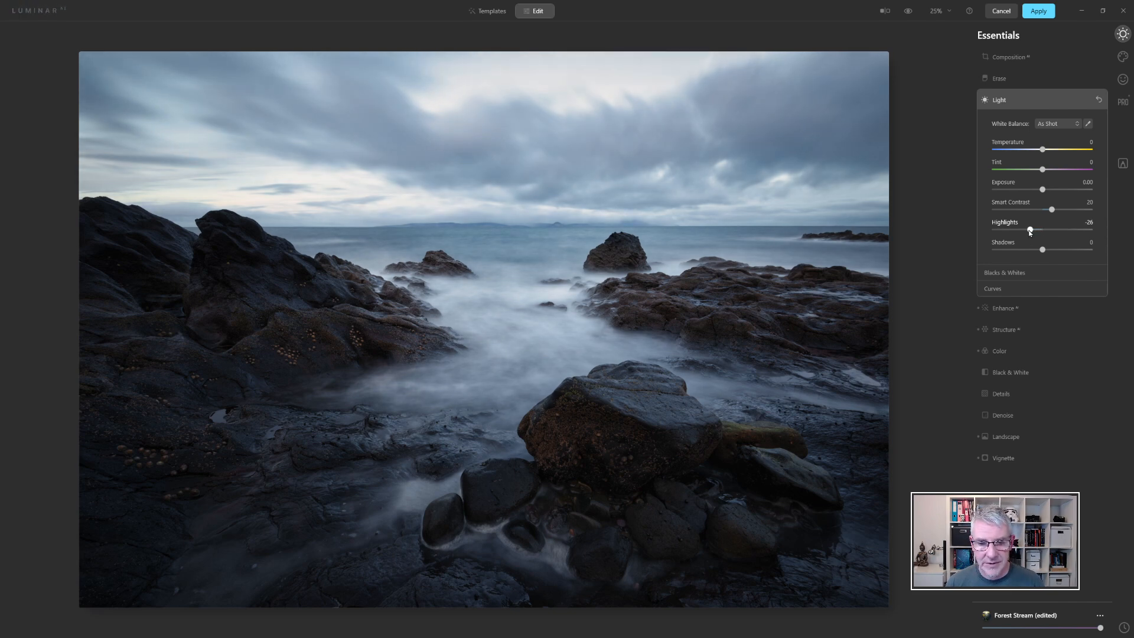
pyautogui.moveTo(1029, 229); pyautogui.dragTo(993, 229)
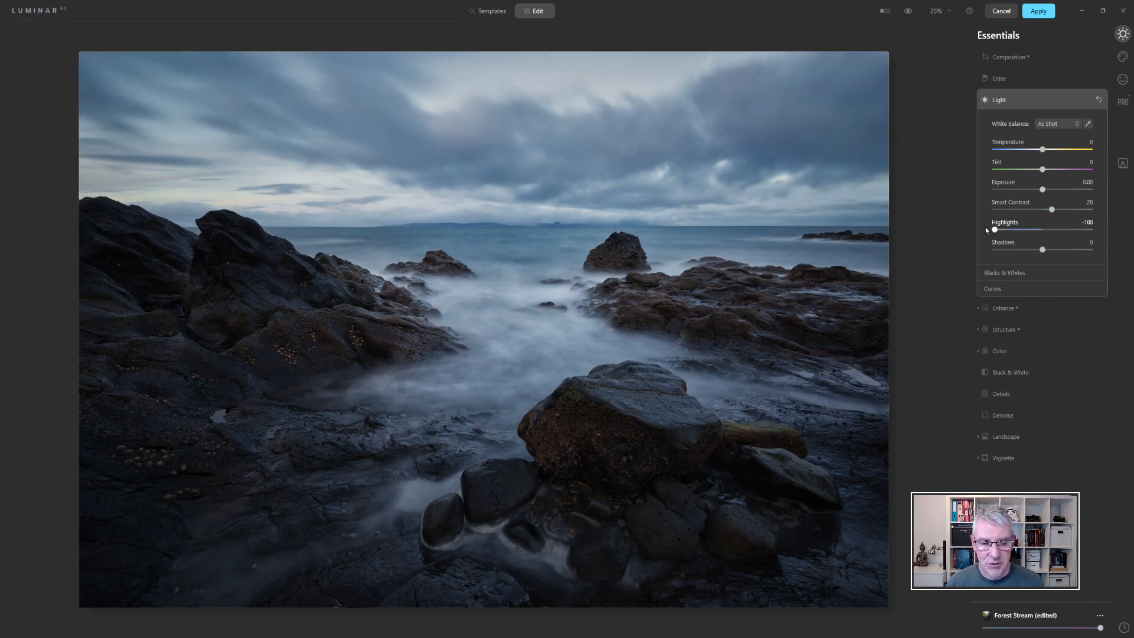
pyautogui.moveTo(995, 230); pyautogui.dragTo(1053, 229)
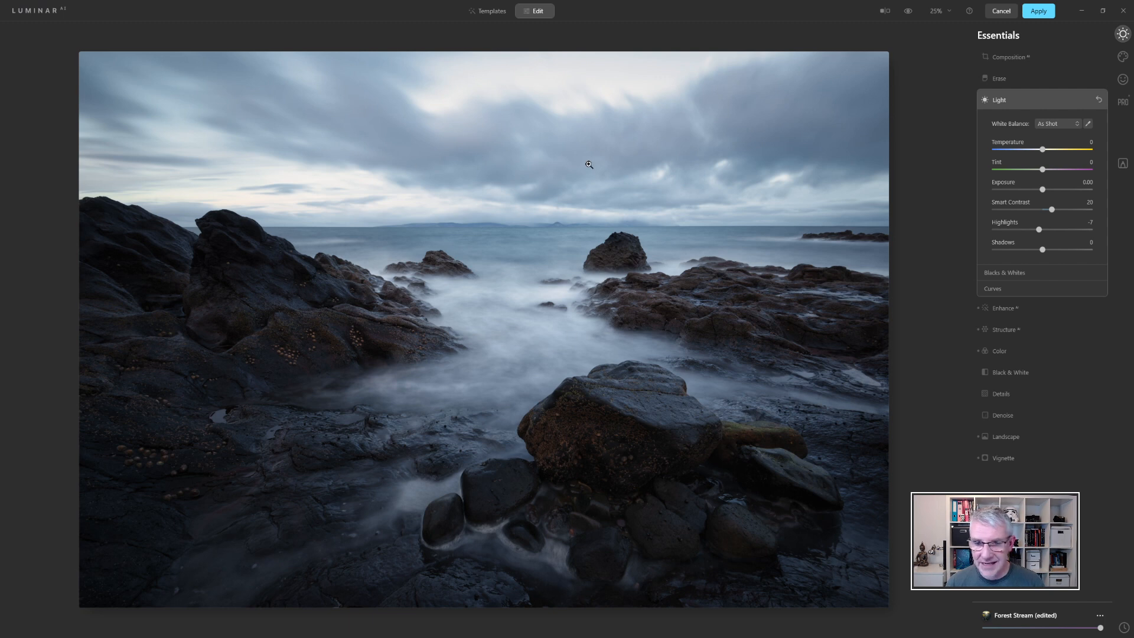
pyautogui.moveTo(449, 175)
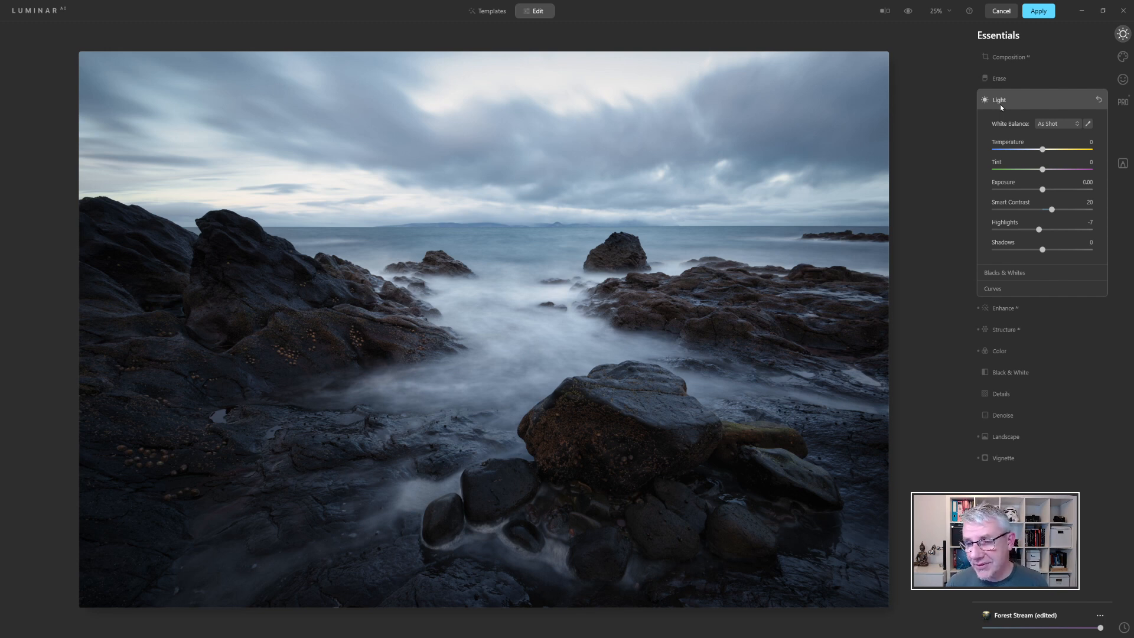
# Step: Toggle Structure to compare, set its Amount to 14, and raise Sky Enhancer to 50
pyautogui.click(999, 99)
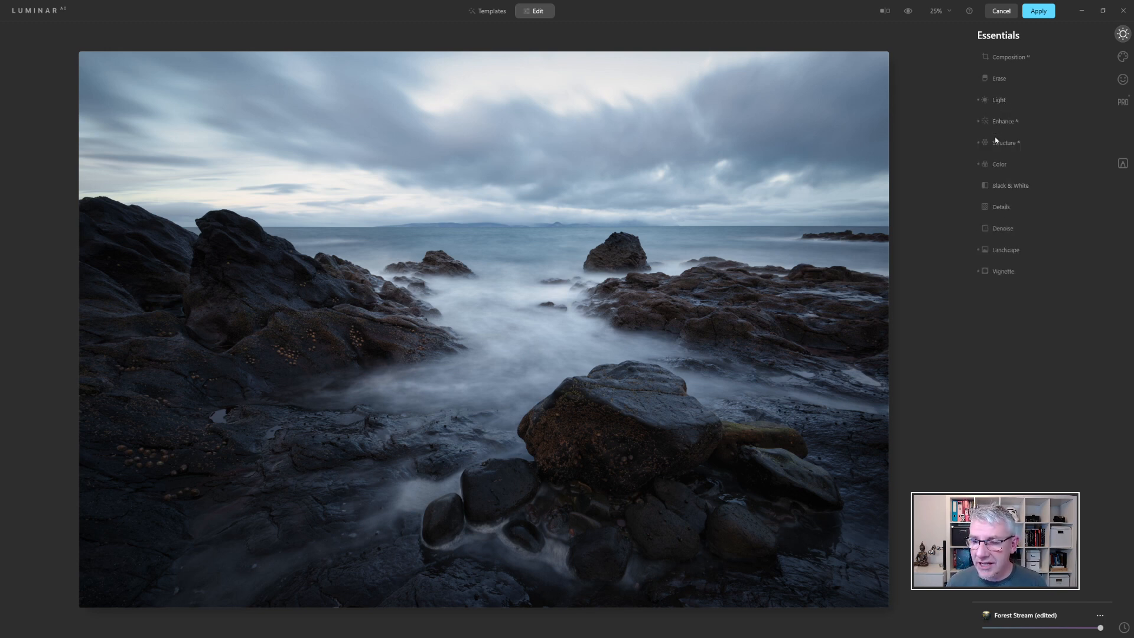
pyautogui.click(1006, 142)
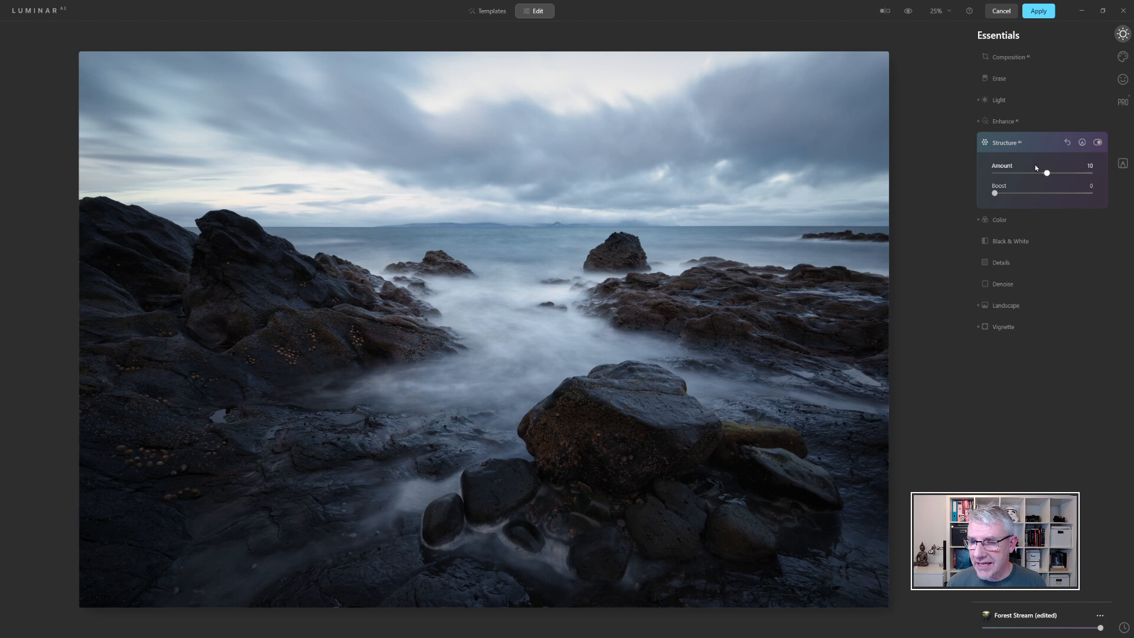
pyautogui.click(1099, 142)
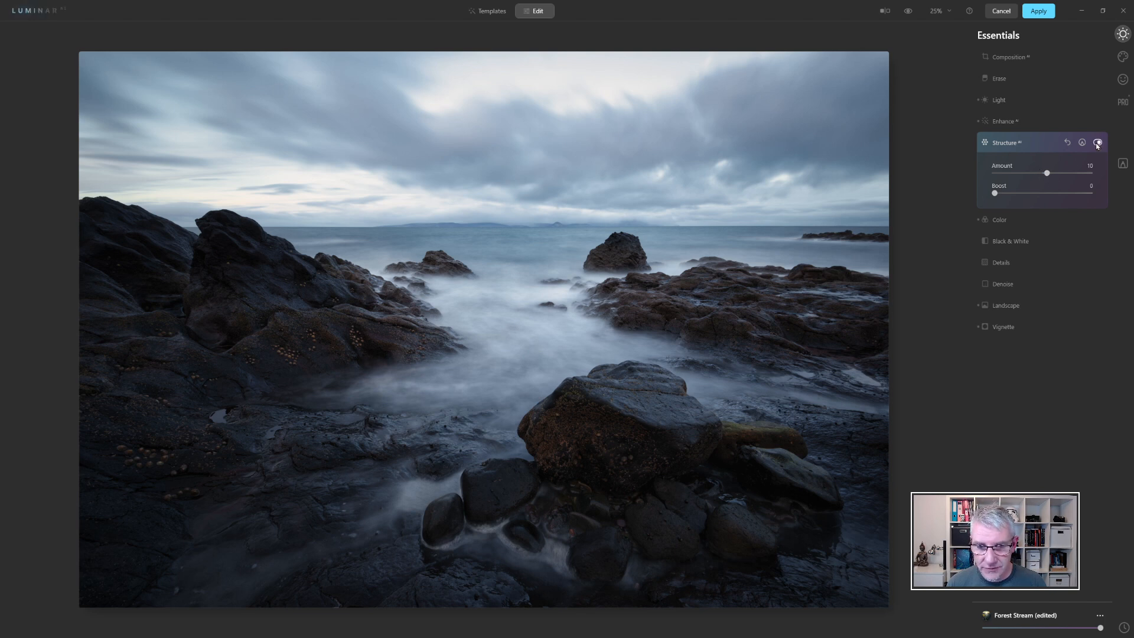
pyautogui.click(1101, 142)
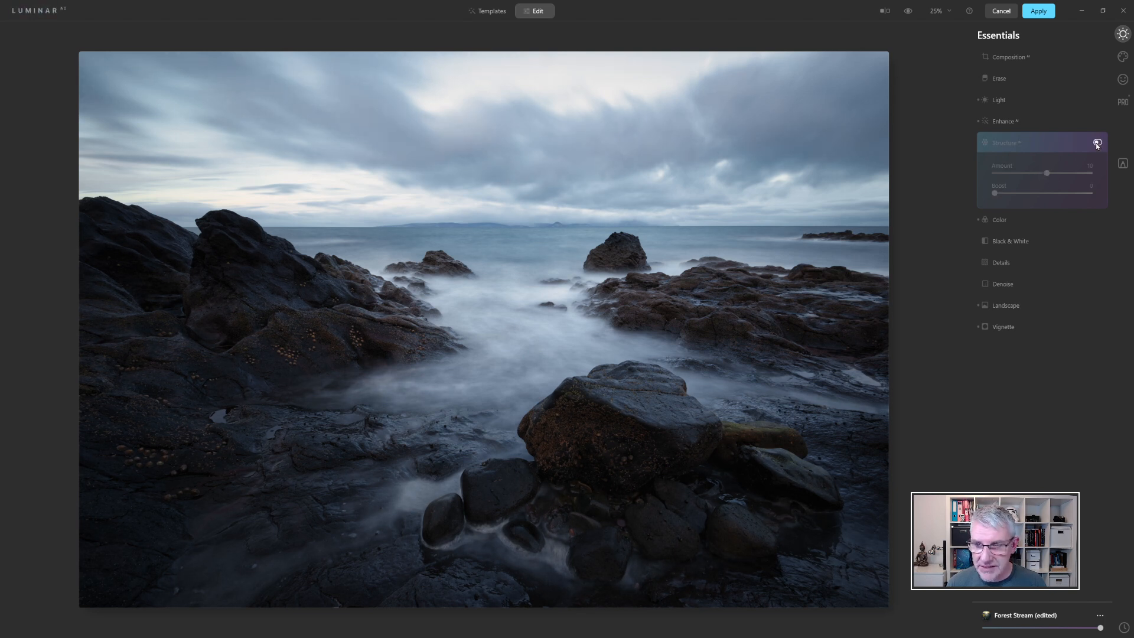
pyautogui.moveTo(1047, 173); pyautogui.dragTo(1050, 173)
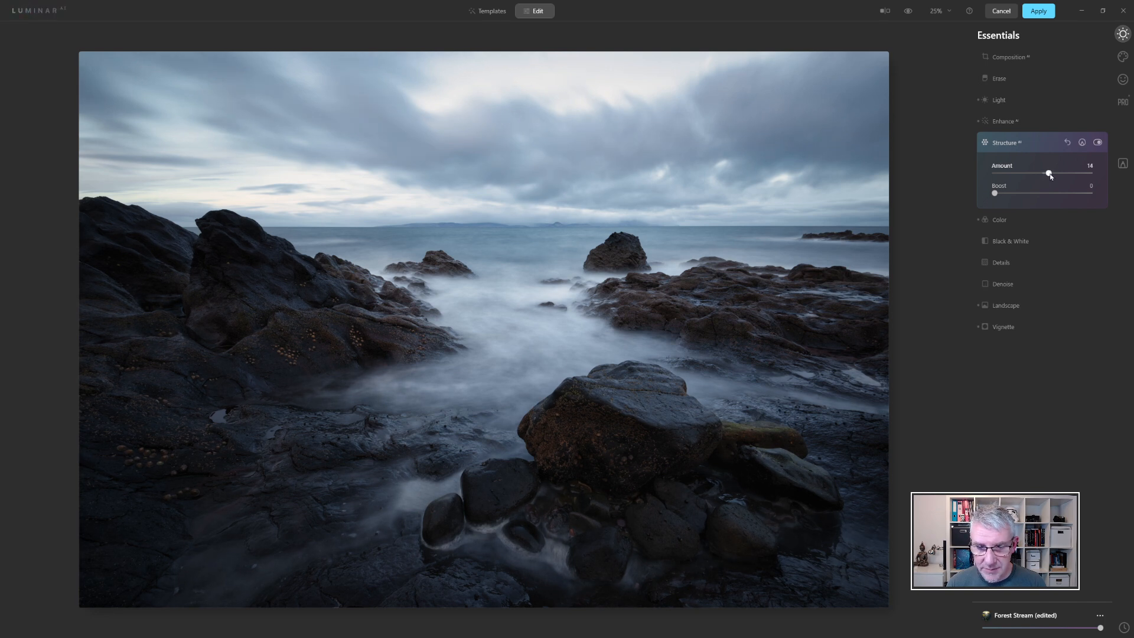
pyautogui.moveTo(1050, 174); pyautogui.dragTo(1060, 174)
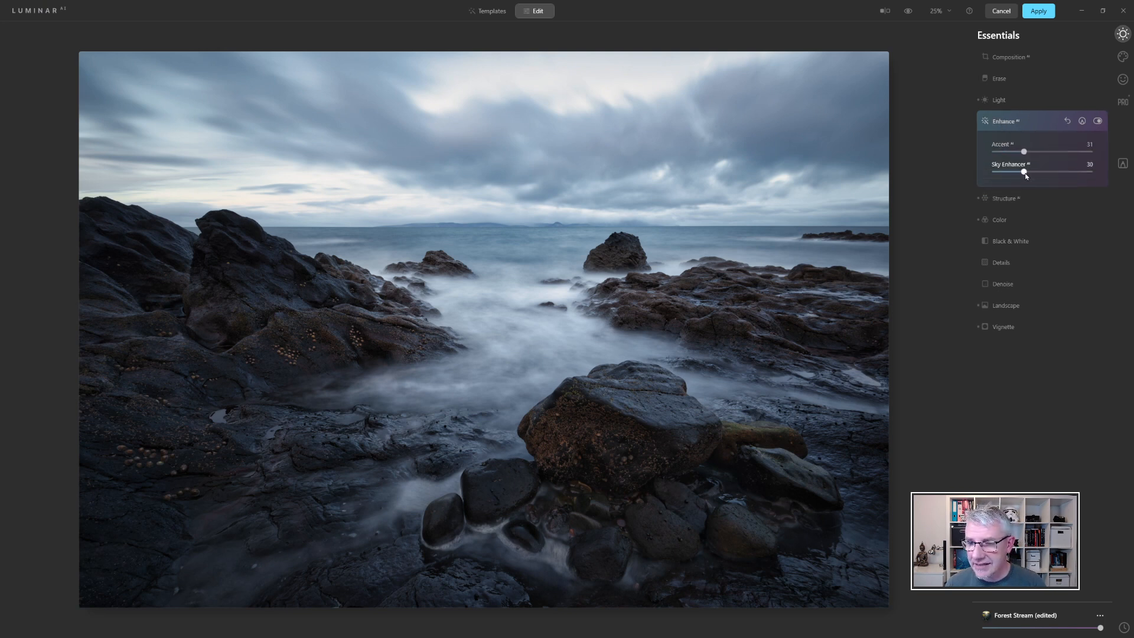
pyautogui.moveTo(1022, 172); pyautogui.dragTo(1042, 172)
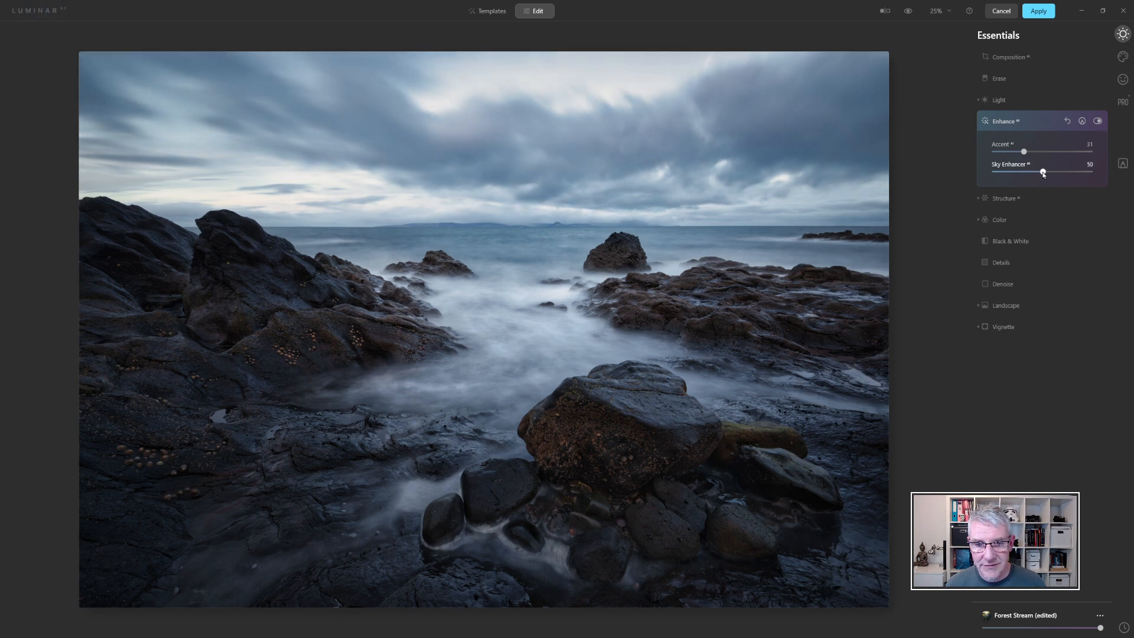
pyautogui.moveTo(1044, 172); pyautogui.dragTo(1048, 171)
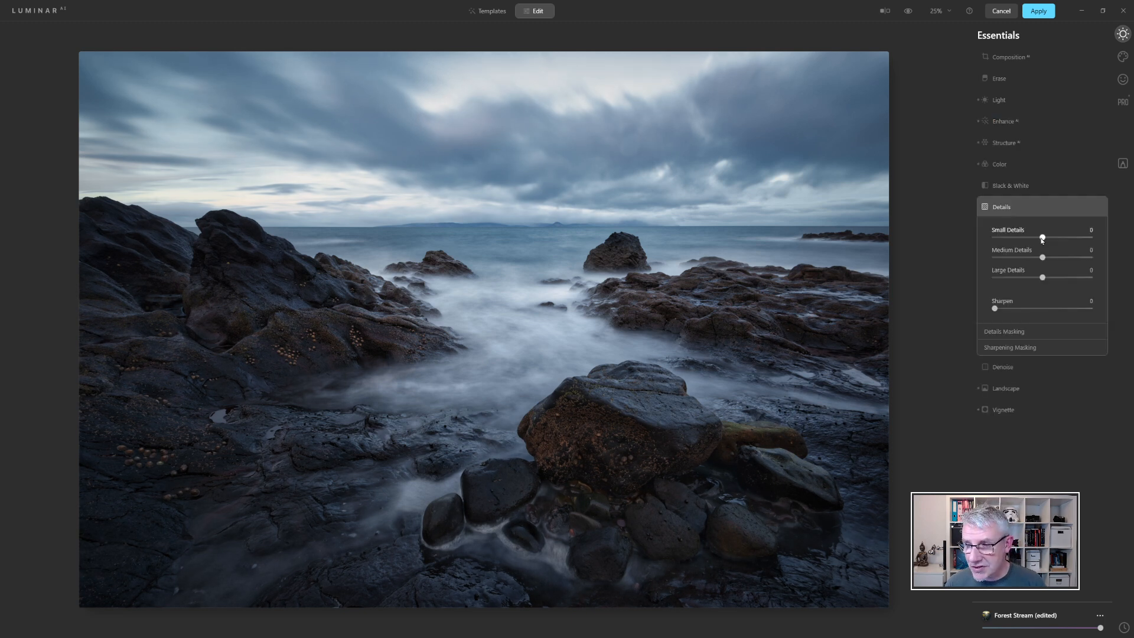
# Step: Raise Small Details to 33 on the rocks, leaving Sharpen at 0
pyautogui.moveTo(1042, 238); pyautogui.dragTo(1054, 238)
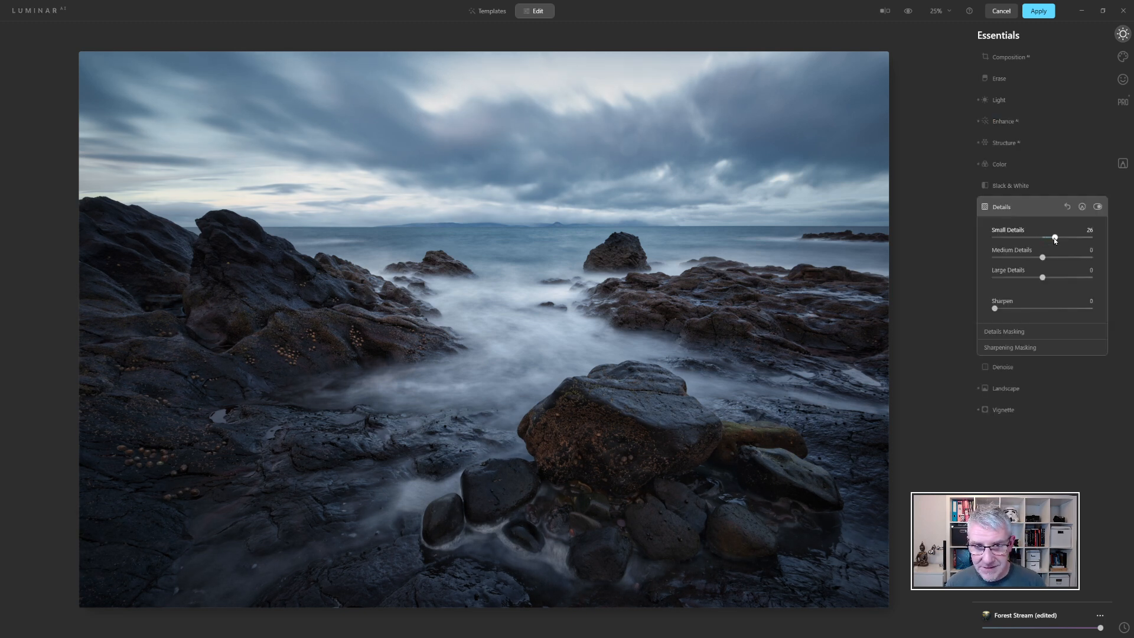
pyautogui.moveTo(1054, 238); pyautogui.dragTo(1057, 238)
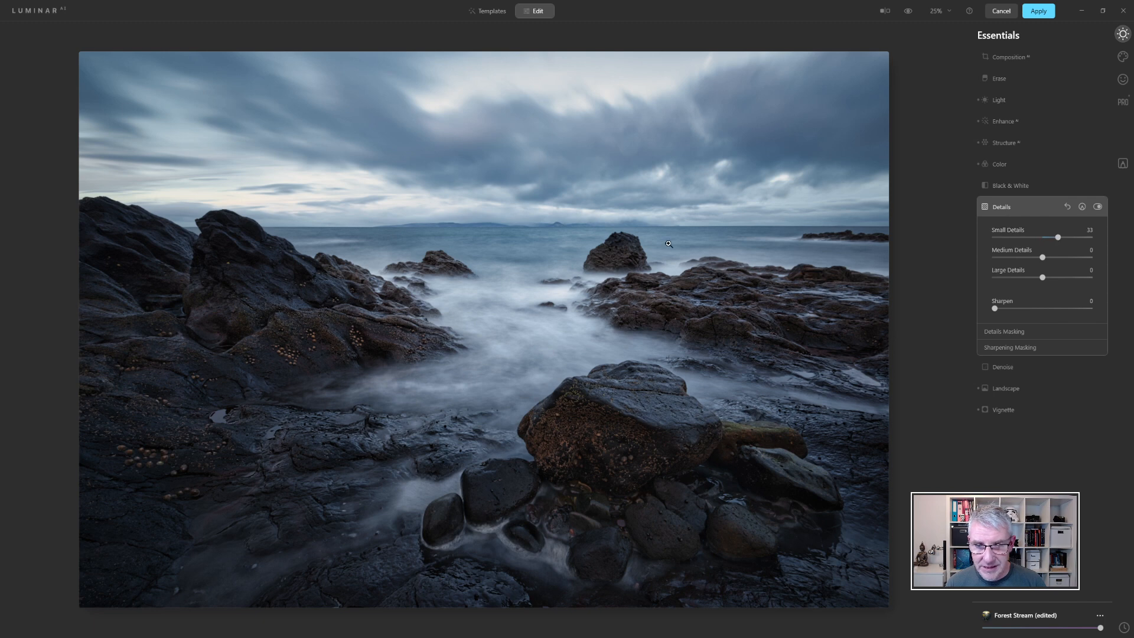
pyautogui.moveTo(494, 261)
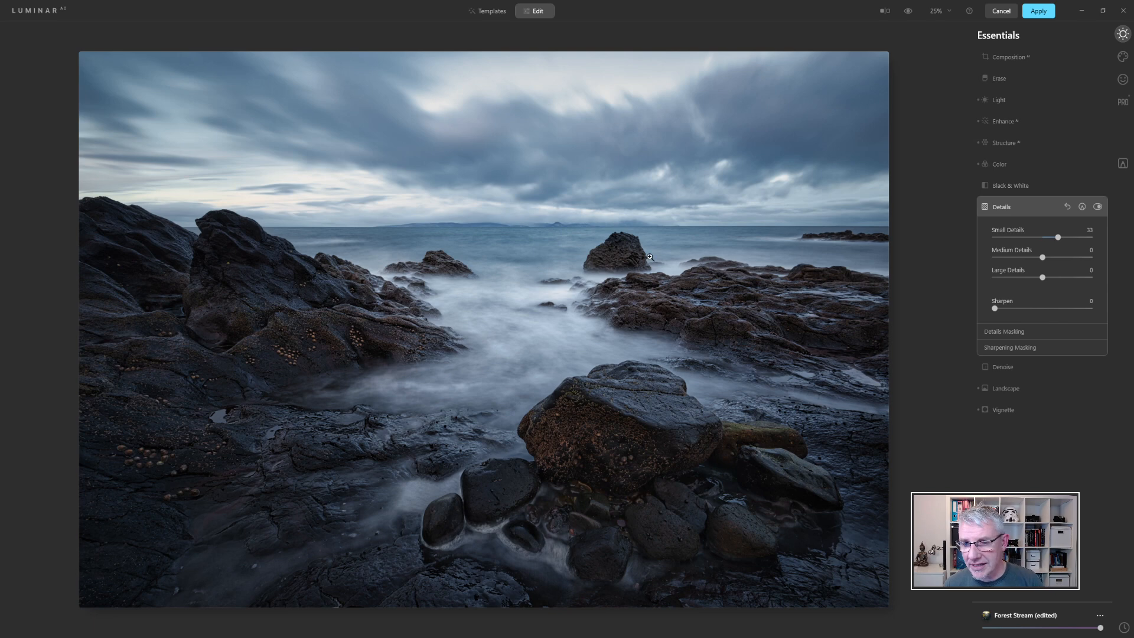
pyautogui.moveTo(842, 285)
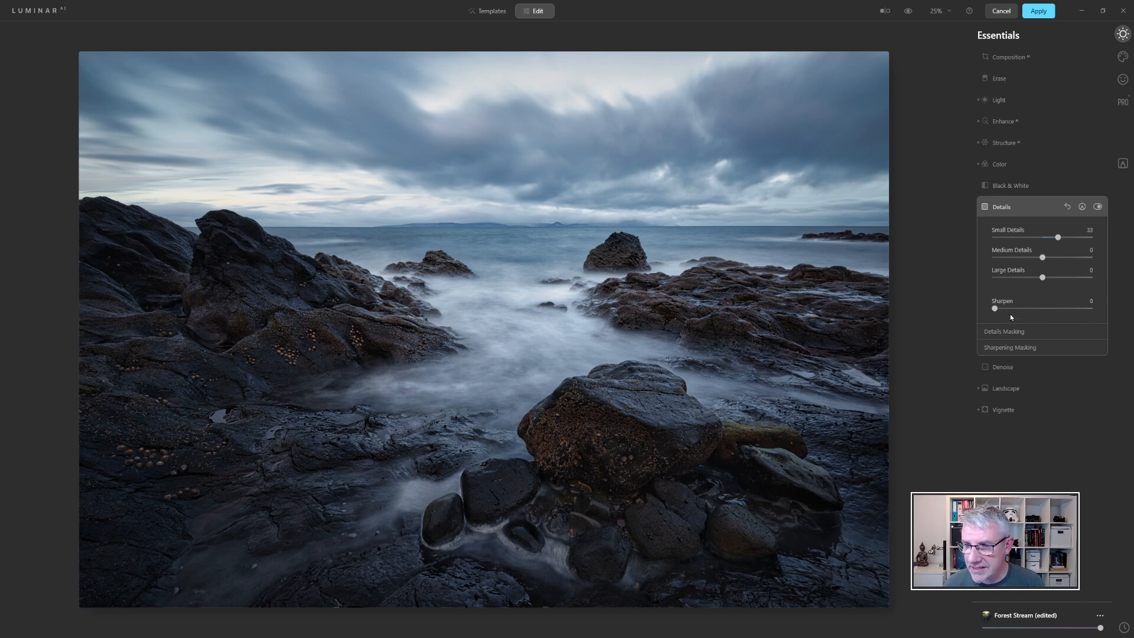
pyautogui.moveTo(995, 308); pyautogui.dragTo(999, 308)
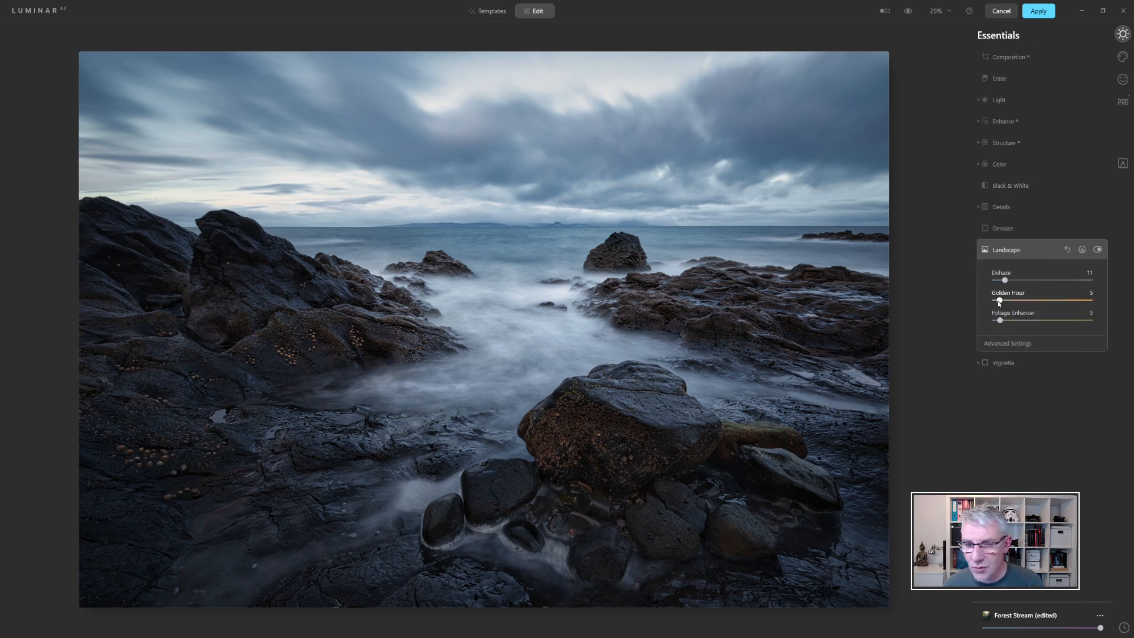
# Step: Warm the scene with Golden Hour at 42 and set Foliage Enhancer to 0
pyautogui.moveTo(1000, 300); pyautogui.dragTo(1034, 300)
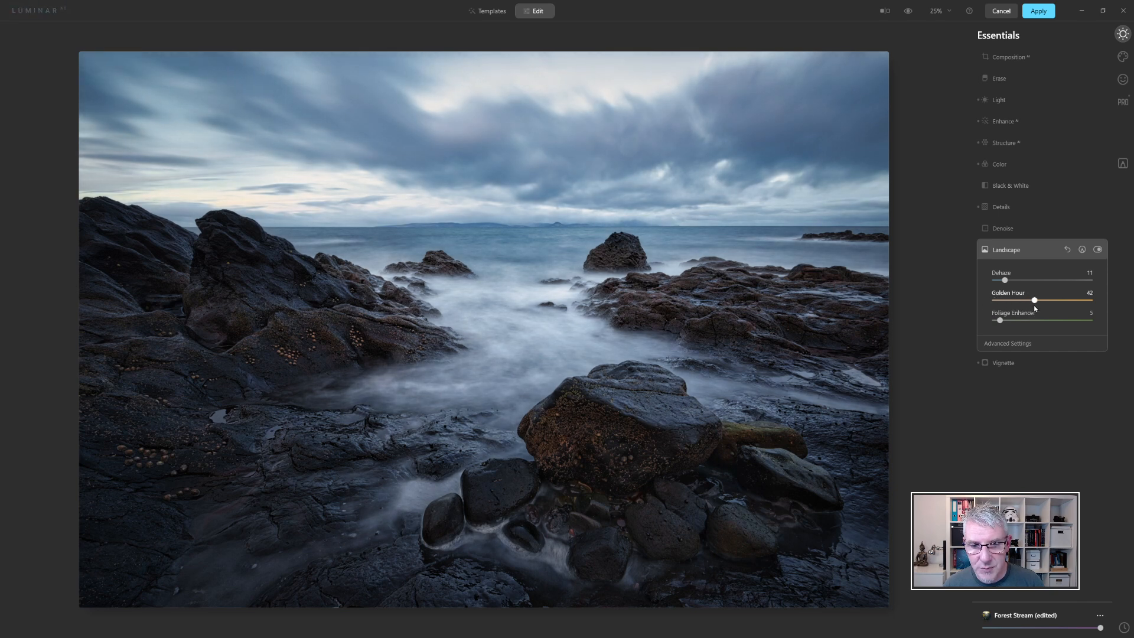
pyautogui.moveTo(1034, 300); pyautogui.dragTo(1049, 299)
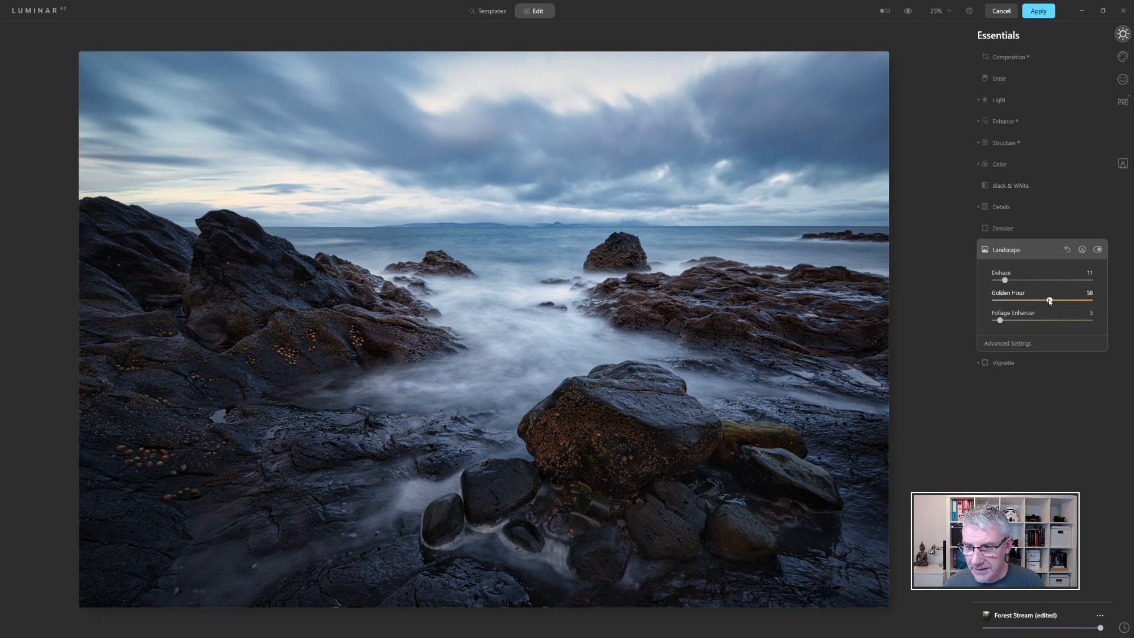
pyautogui.moveTo(1050, 300); pyautogui.dragTo(1034, 301)
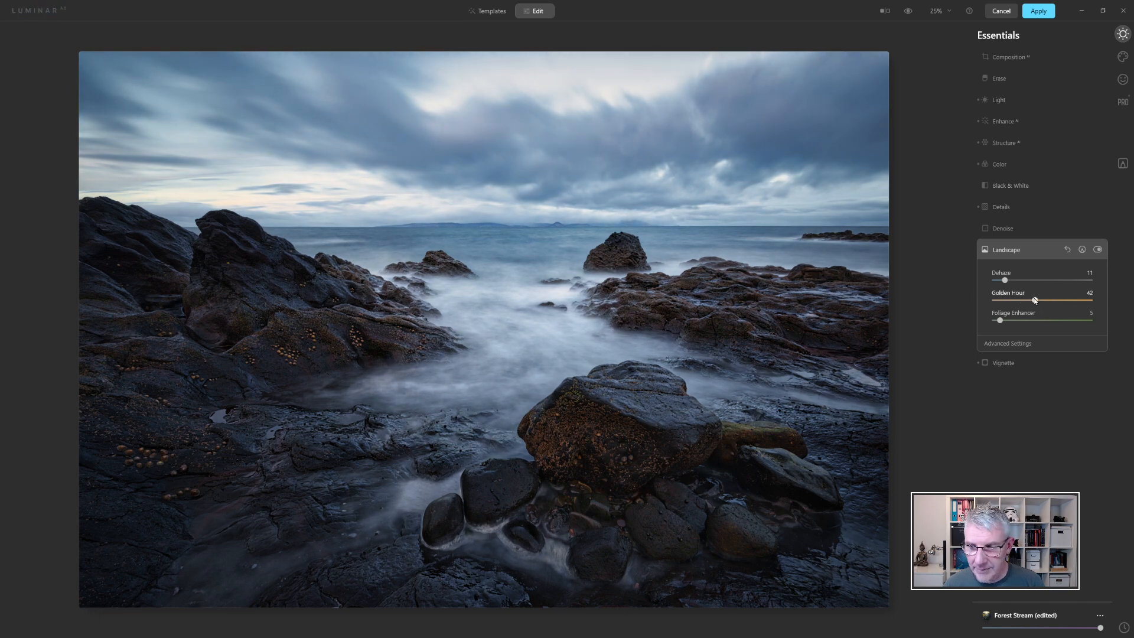
pyautogui.moveTo(1002, 320); pyautogui.dragTo(998, 320)
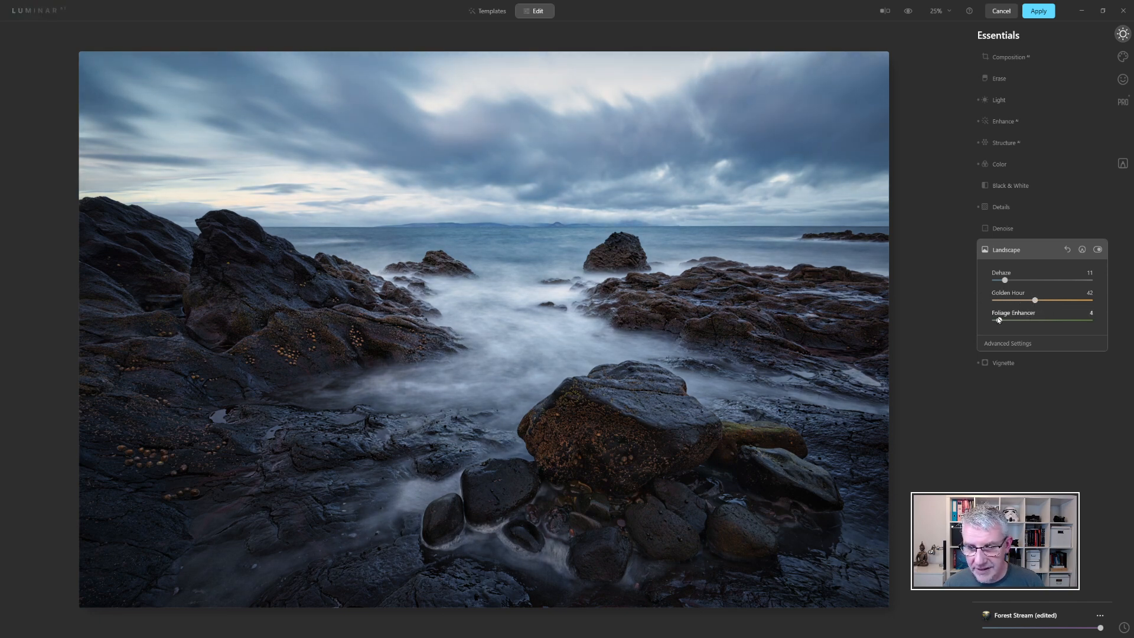
pyautogui.moveTo(998, 320); pyautogui.dragTo(993, 320)
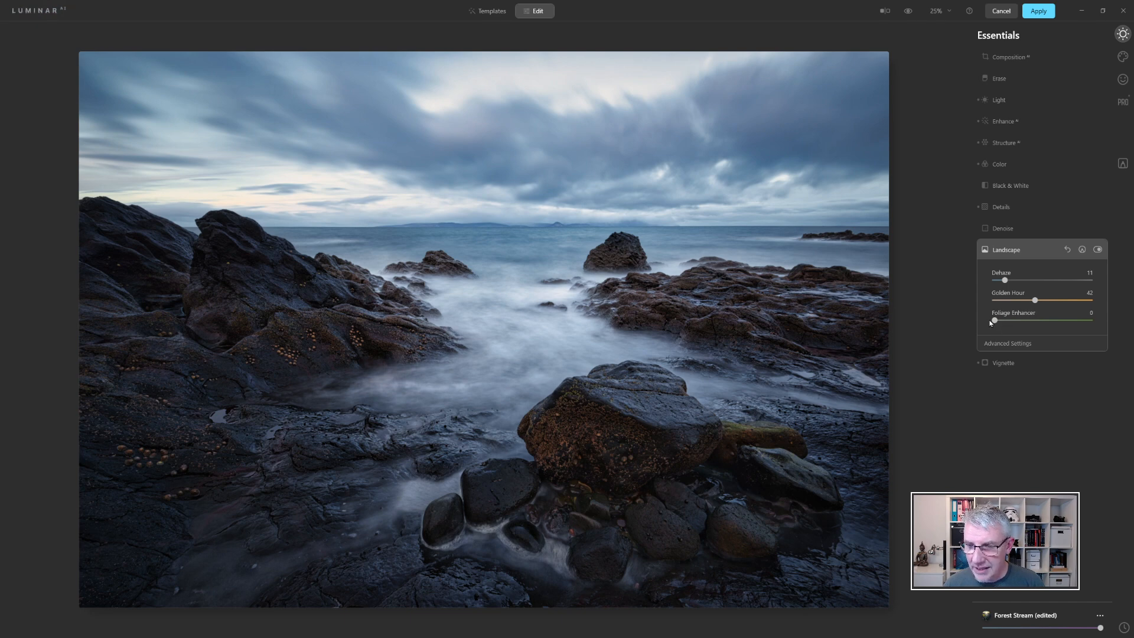
# Step: Try stronger Dehaze values, then settle Dehaze at 7
pyautogui.moveTo(1004, 280); pyautogui.dragTo(1030, 280)
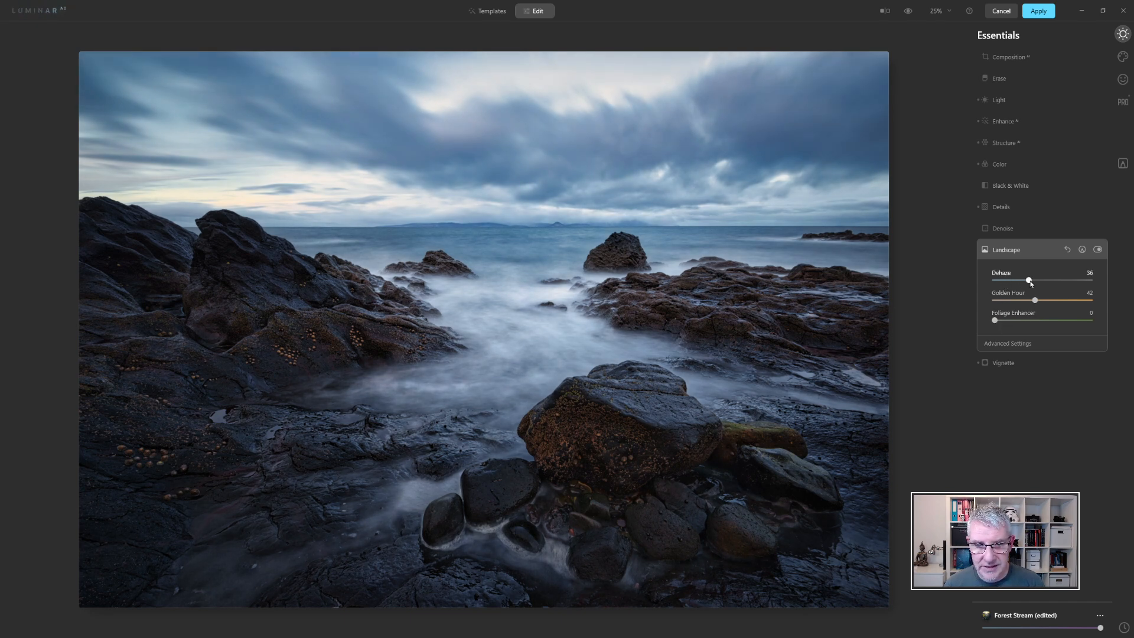
pyautogui.moveTo(1031, 279); pyautogui.dragTo(1063, 280)
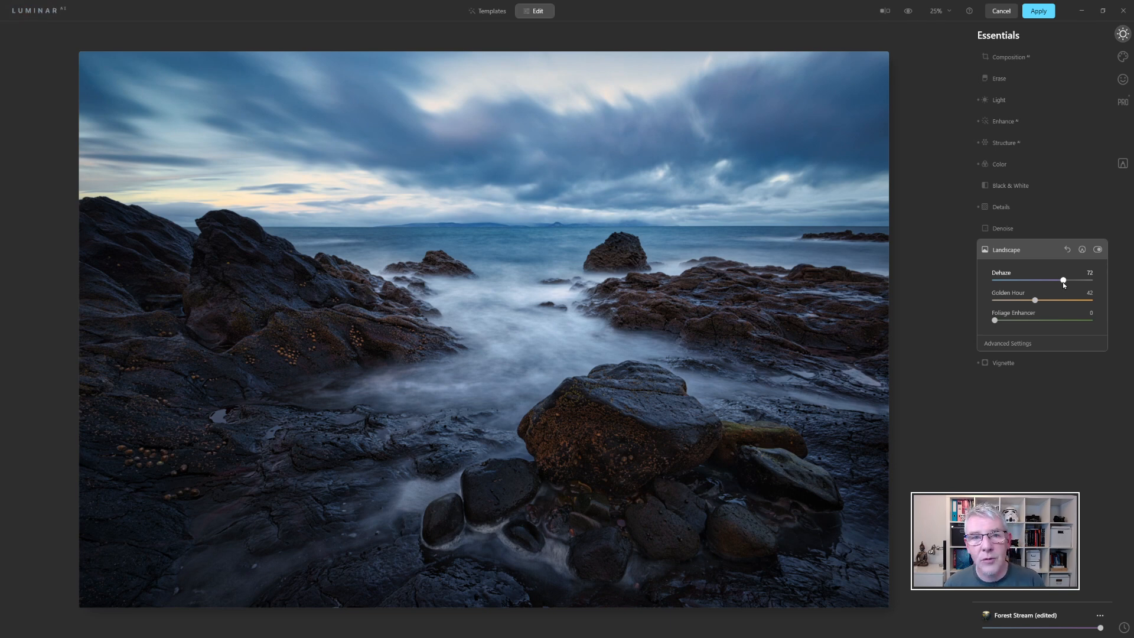
pyautogui.moveTo(1062, 280); pyautogui.dragTo(999, 280)
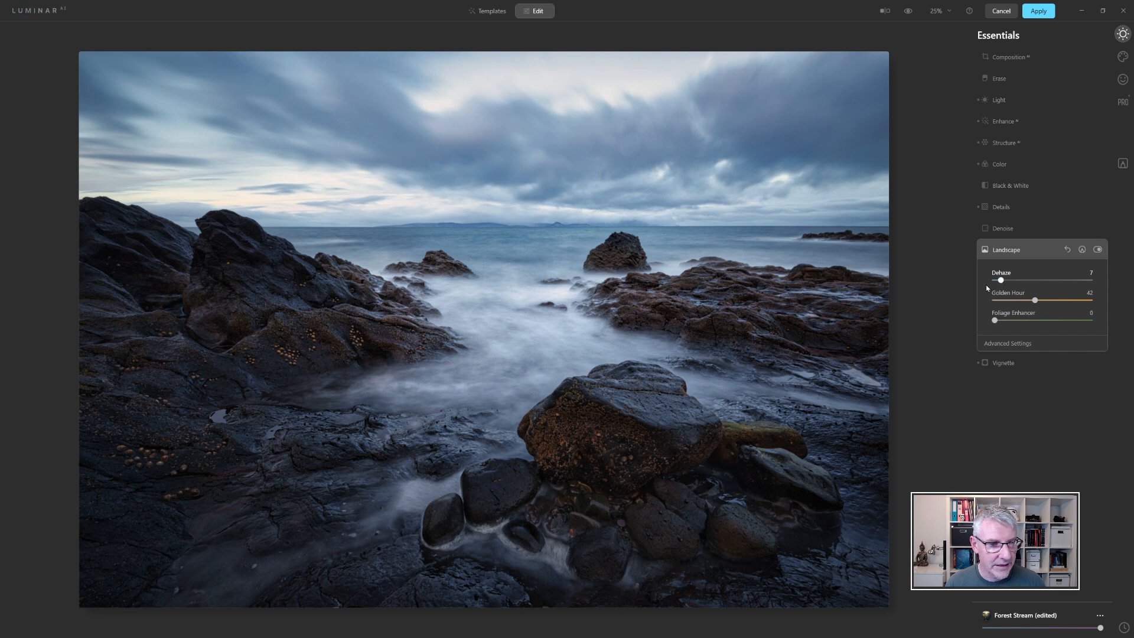
pyautogui.moveTo(643, 140)
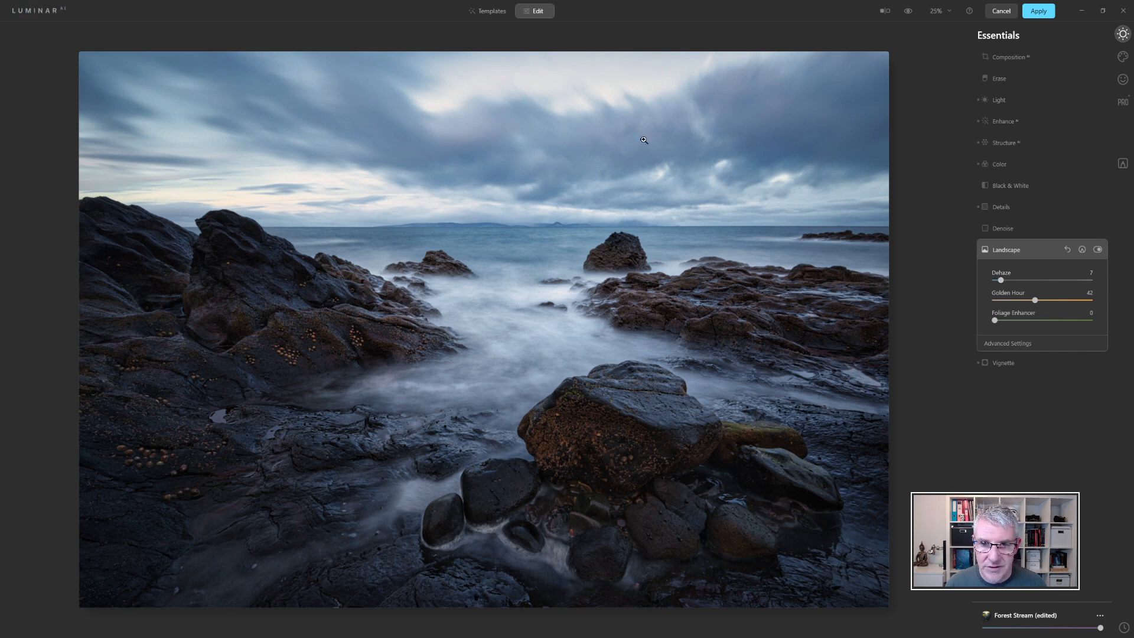
pyautogui.moveTo(627, 167)
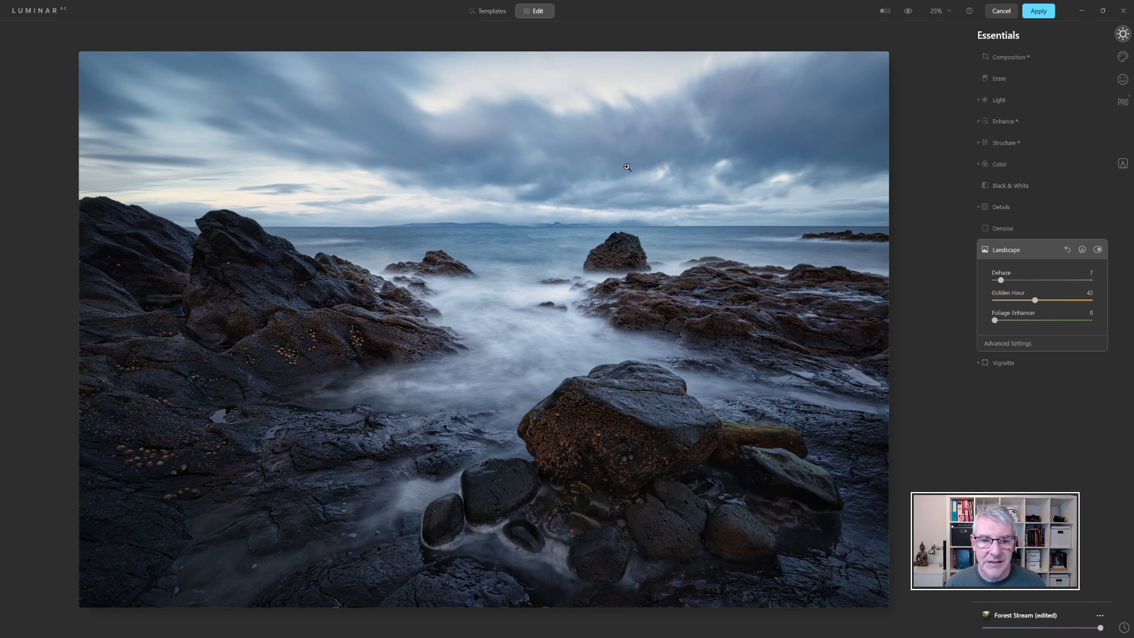
pyautogui.moveTo(1129, 109)
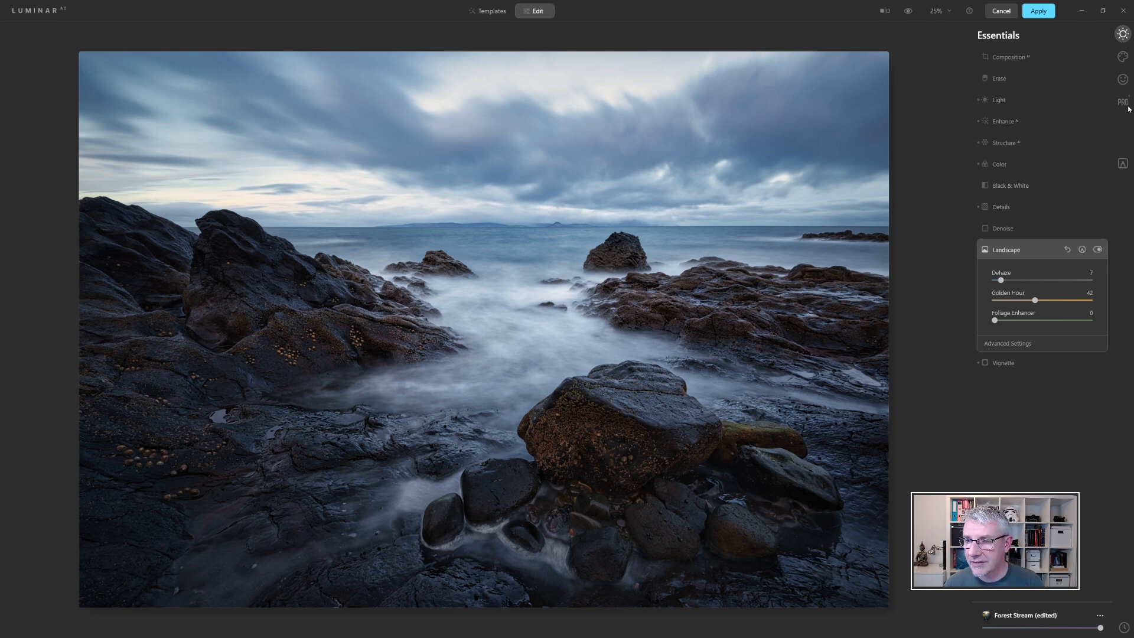
pyautogui.click(1121, 57)
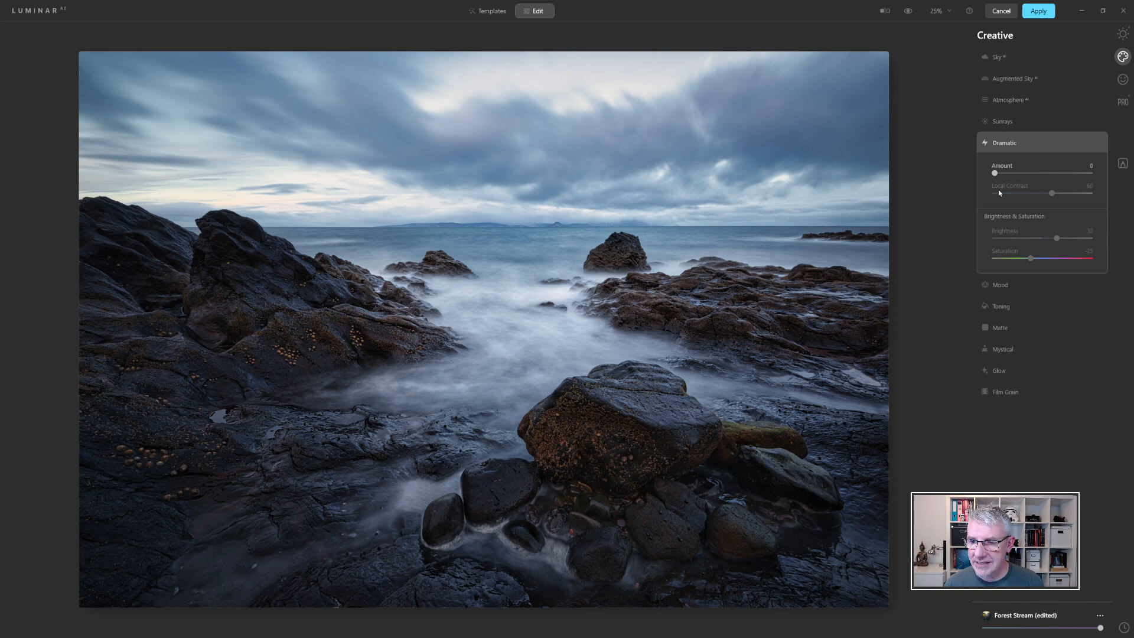
# Step: Try the Dramatic effect at 31, then return it to 0
pyautogui.moveTo(994, 173); pyautogui.dragTo(1024, 173)
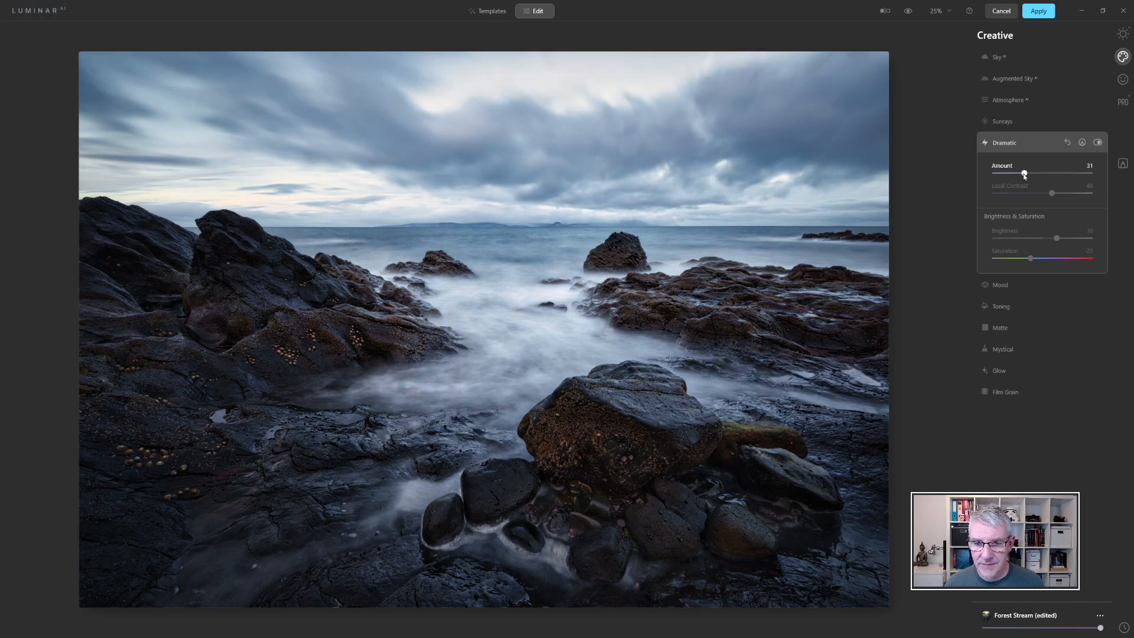
pyautogui.moveTo(1023, 174); pyautogui.dragTo(994, 174)
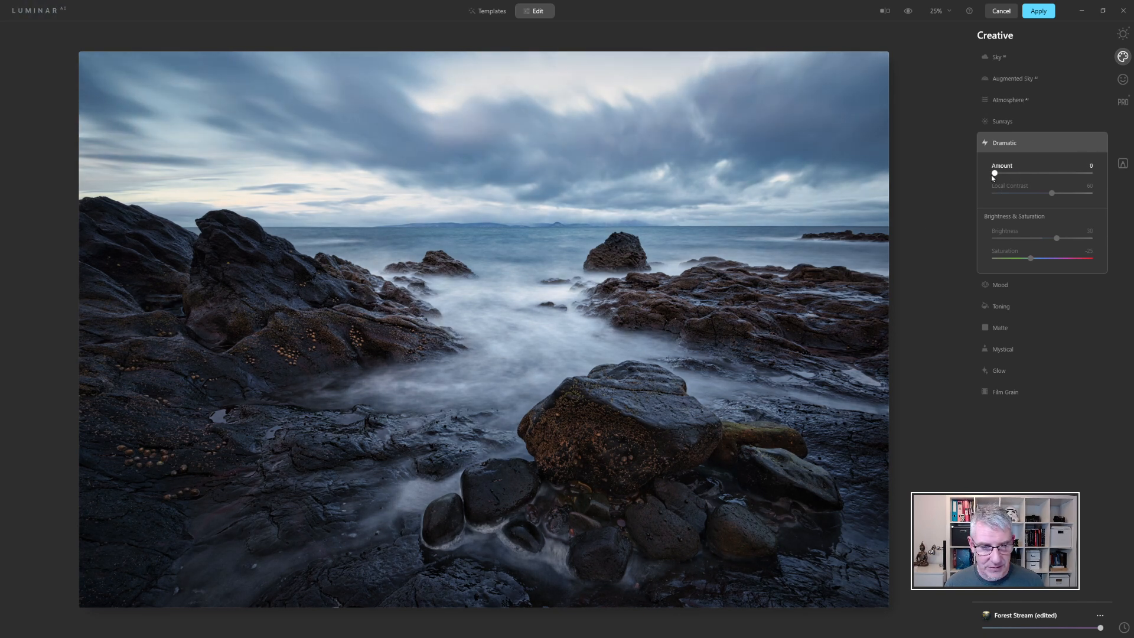
pyautogui.moveTo(993, 172); pyautogui.dragTo(1003, 172)
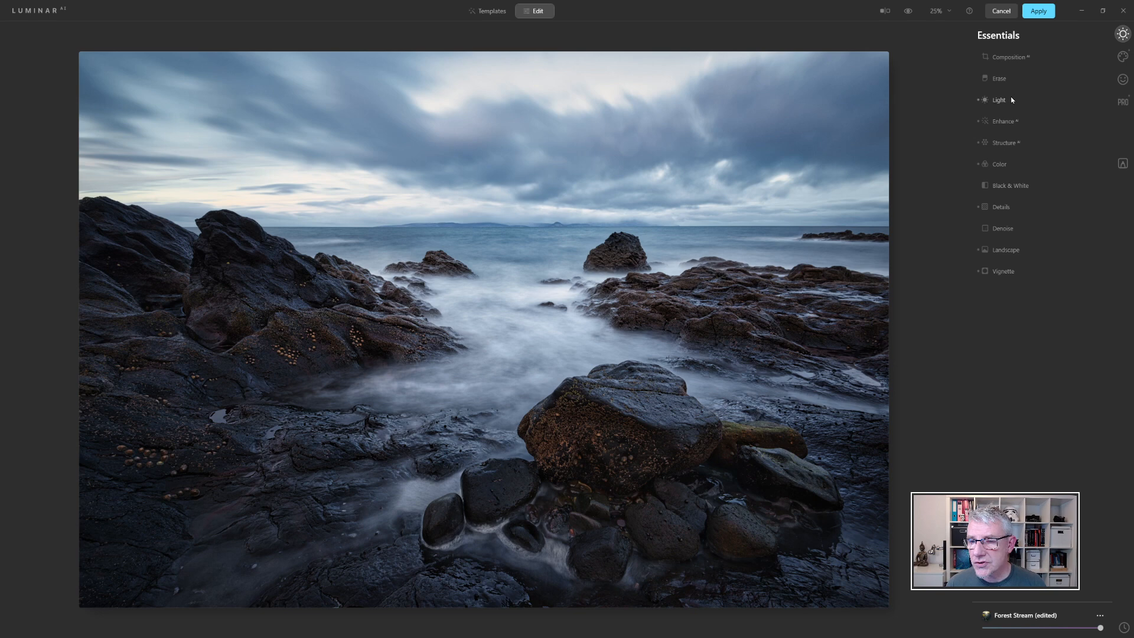
# Step: Lower Exposure to -0.47 and lift Shadows to 43 in the Light adjustments
pyautogui.click(998, 99)
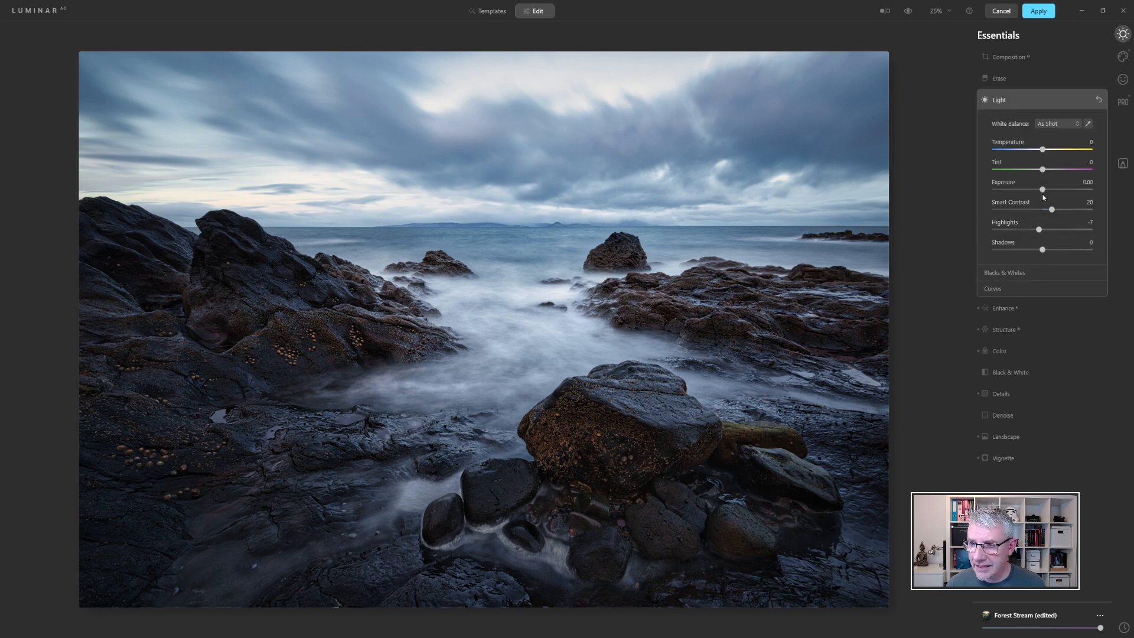
pyautogui.moveTo(1042, 189); pyautogui.dragTo(1038, 189)
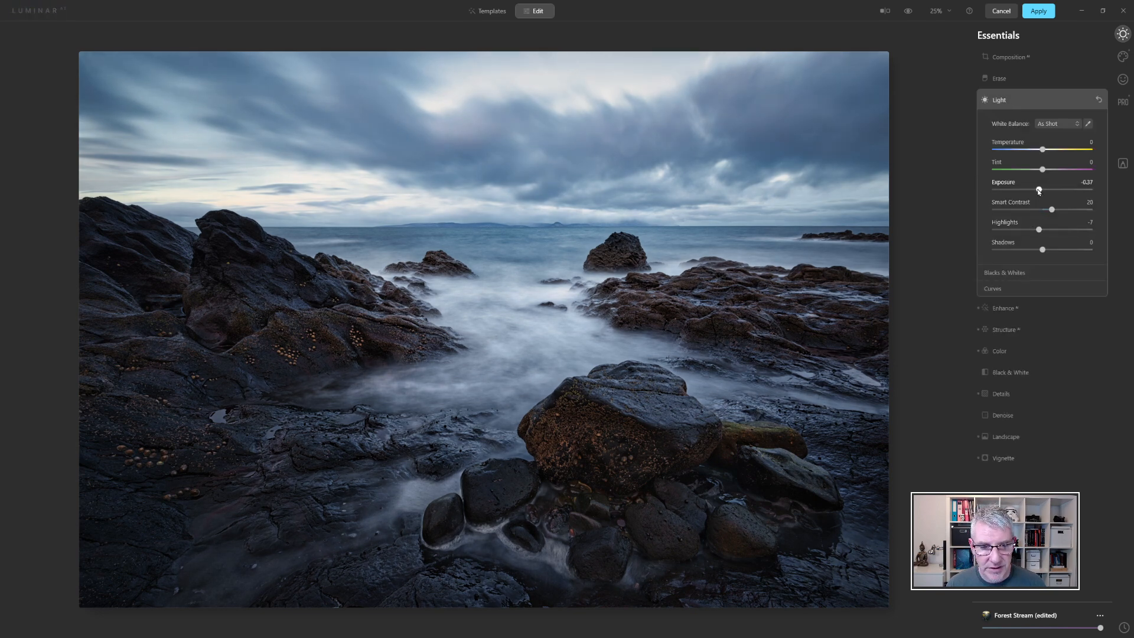
pyautogui.moveTo(1040, 190); pyautogui.dragTo(1039, 190)
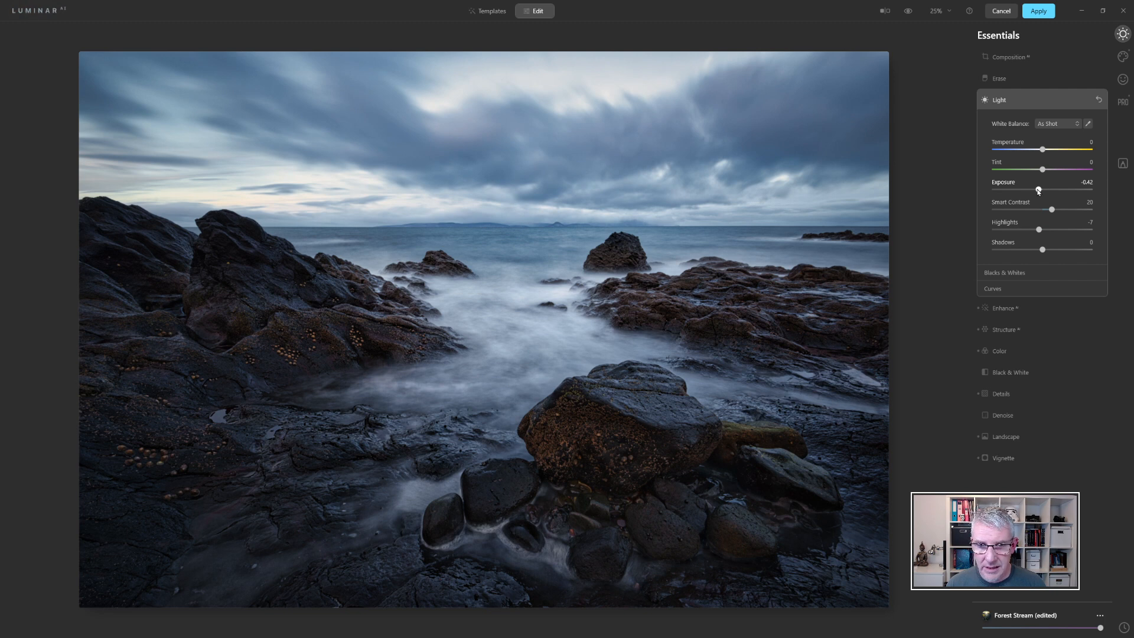
pyautogui.moveTo(1041, 190); pyautogui.dragTo(1039, 190)
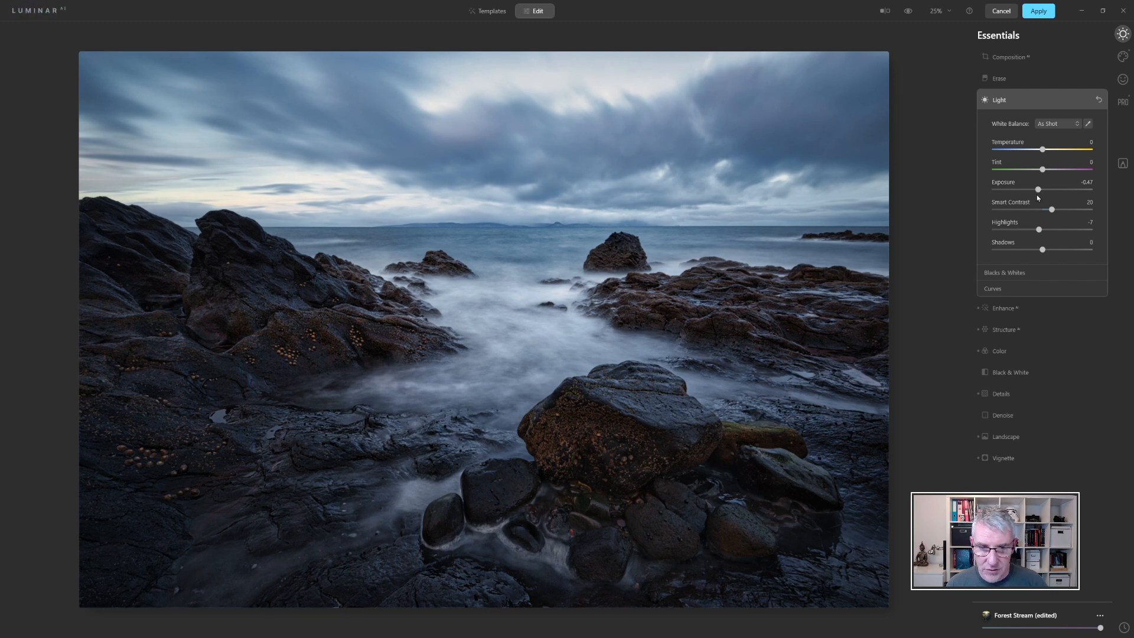
pyautogui.moveTo(1044, 249); pyautogui.dragTo(1052, 249)
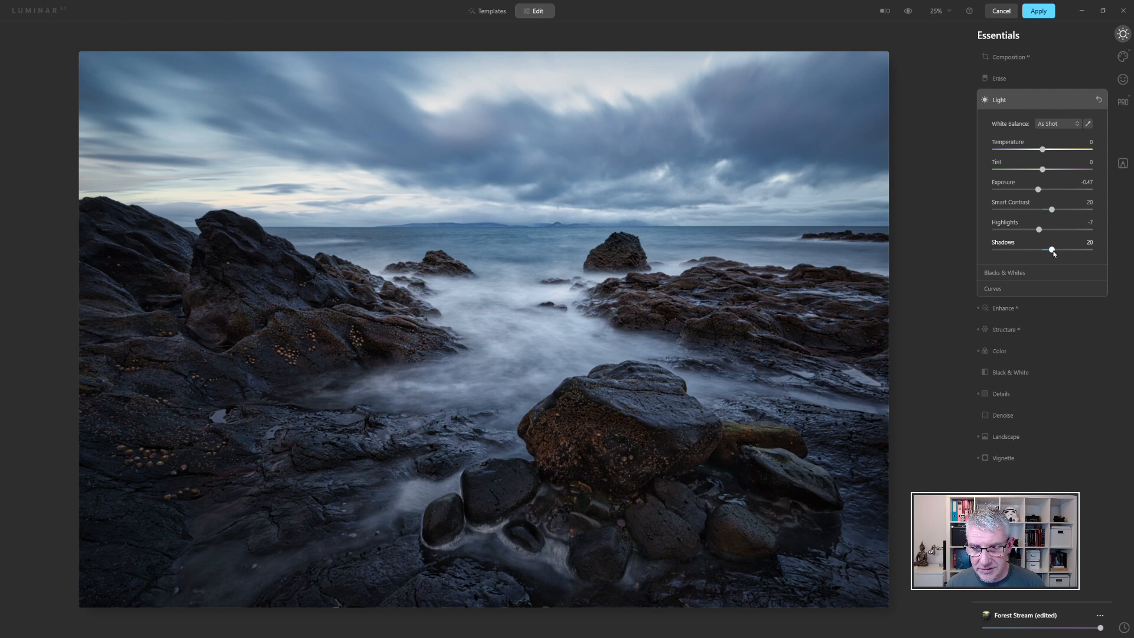
pyautogui.moveTo(1053, 250); pyautogui.dragTo(1063, 250)
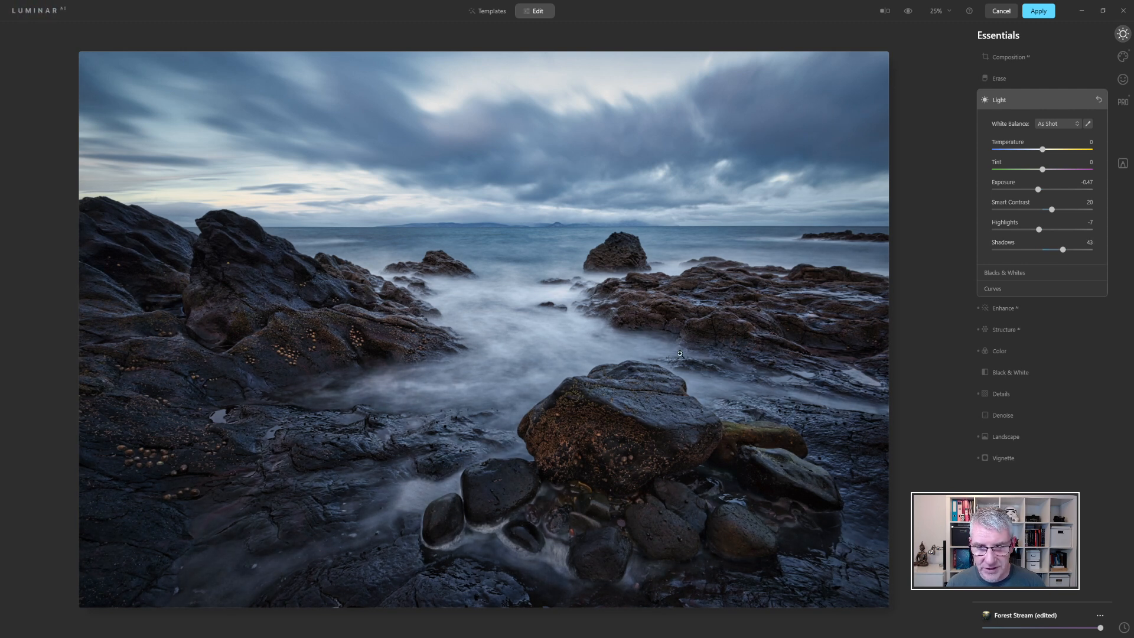
pyautogui.moveTo(286, 221)
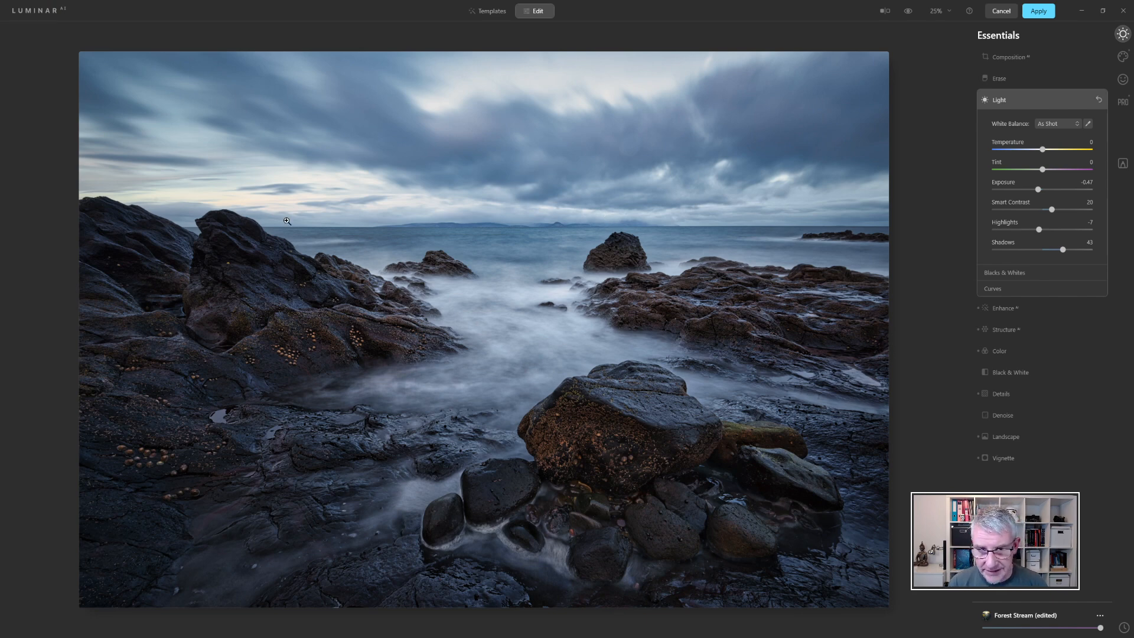
pyautogui.click(907, 11)
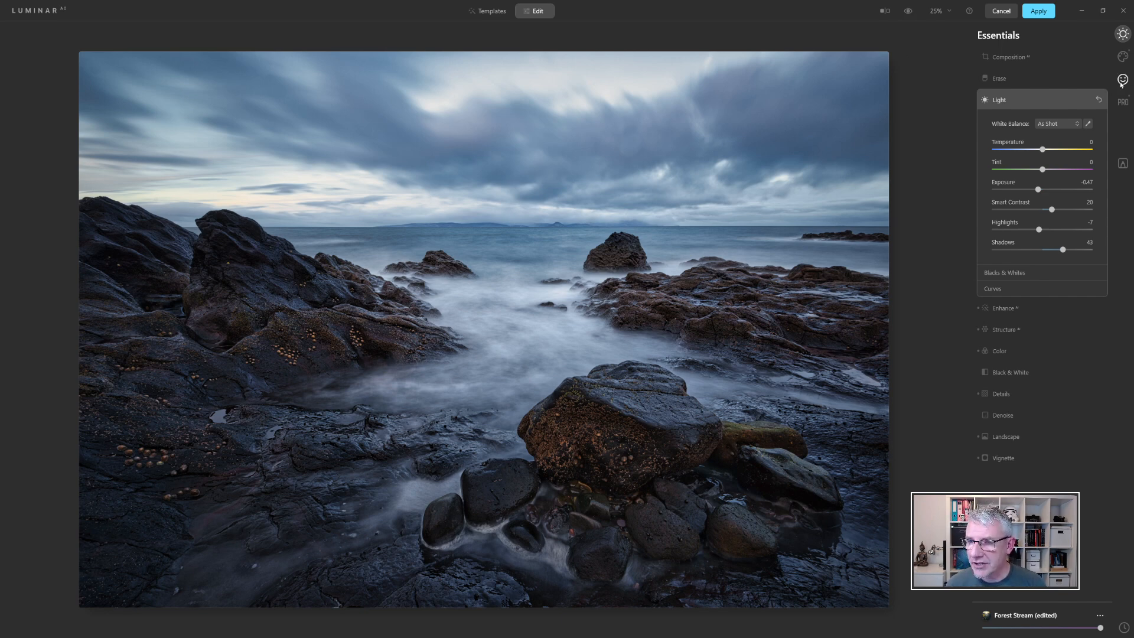
# Step: Raise Color Harmony Warmth to 21 and compare against the original photo
pyautogui.click(1124, 100)
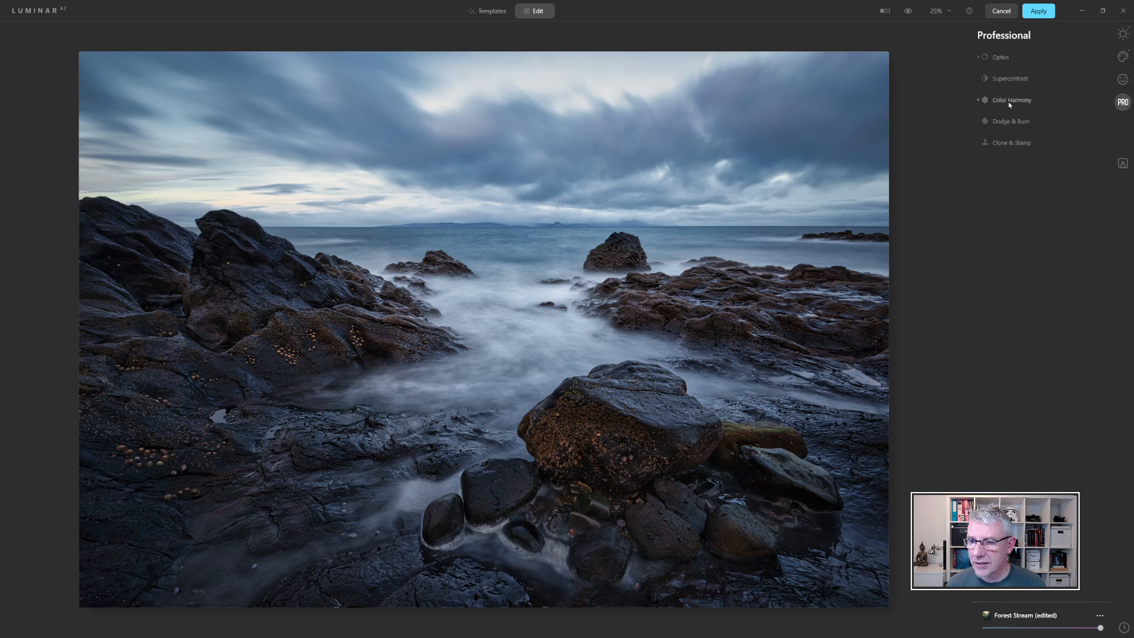
pyautogui.click(1012, 100)
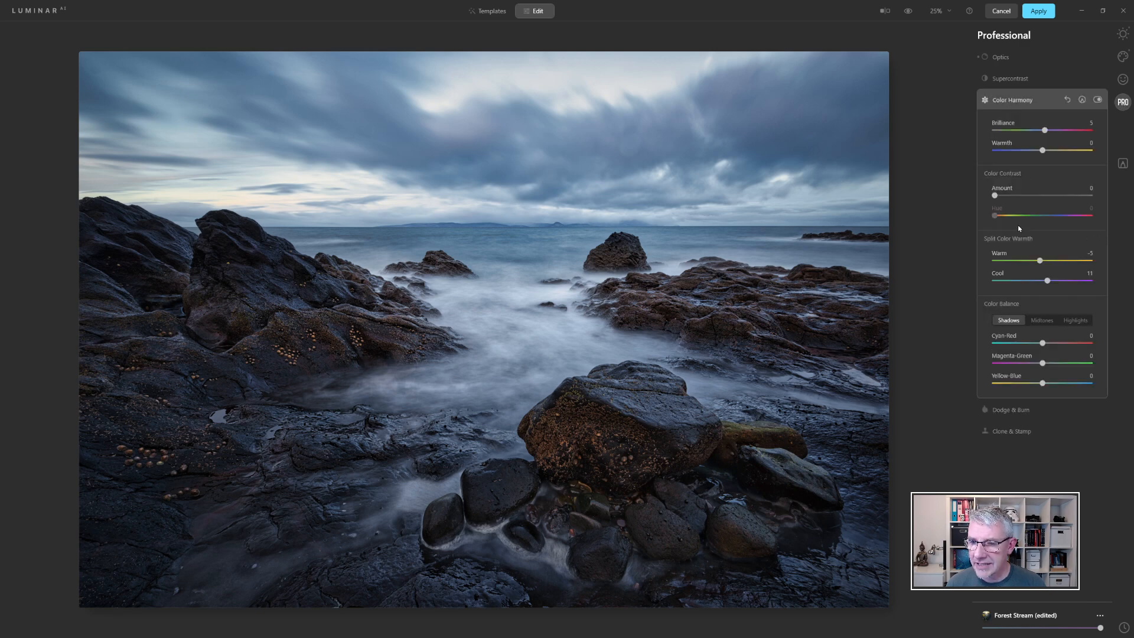
pyautogui.moveTo(1043, 150); pyautogui.dragTo(1048, 150)
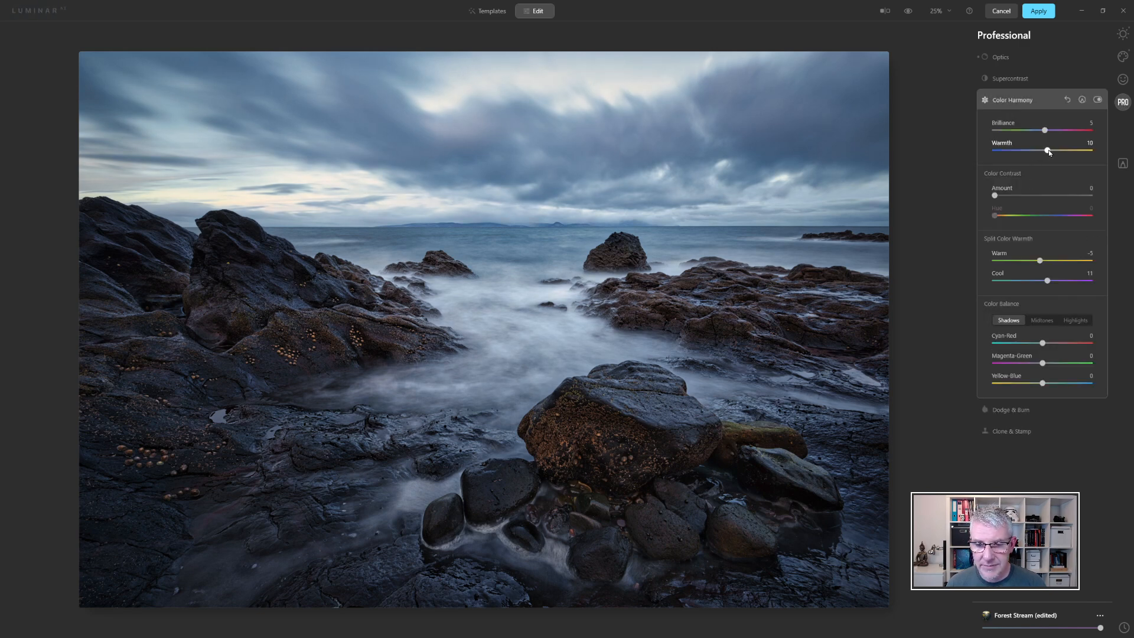
pyautogui.moveTo(1047, 149); pyautogui.dragTo(1053, 150)
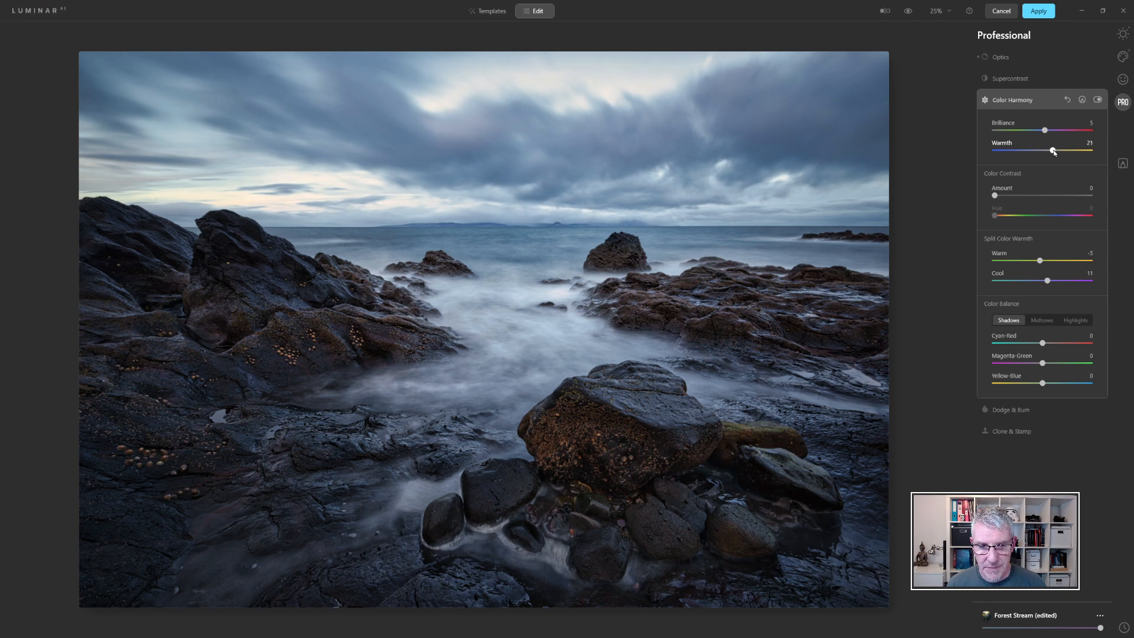
pyautogui.click(908, 10)
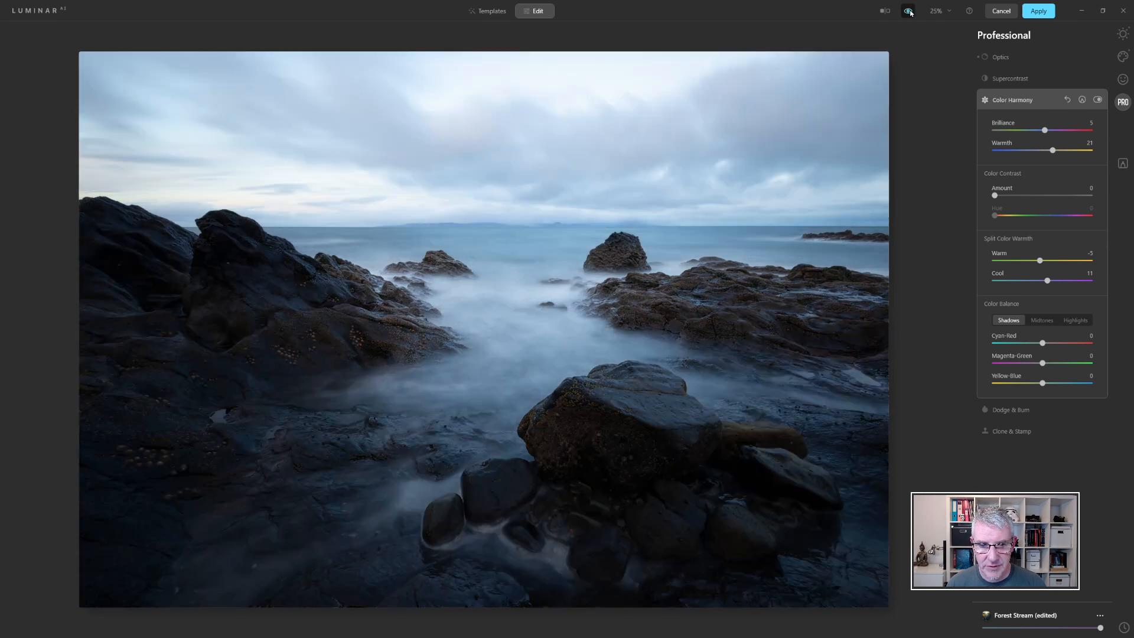
pyautogui.click(908, 11)
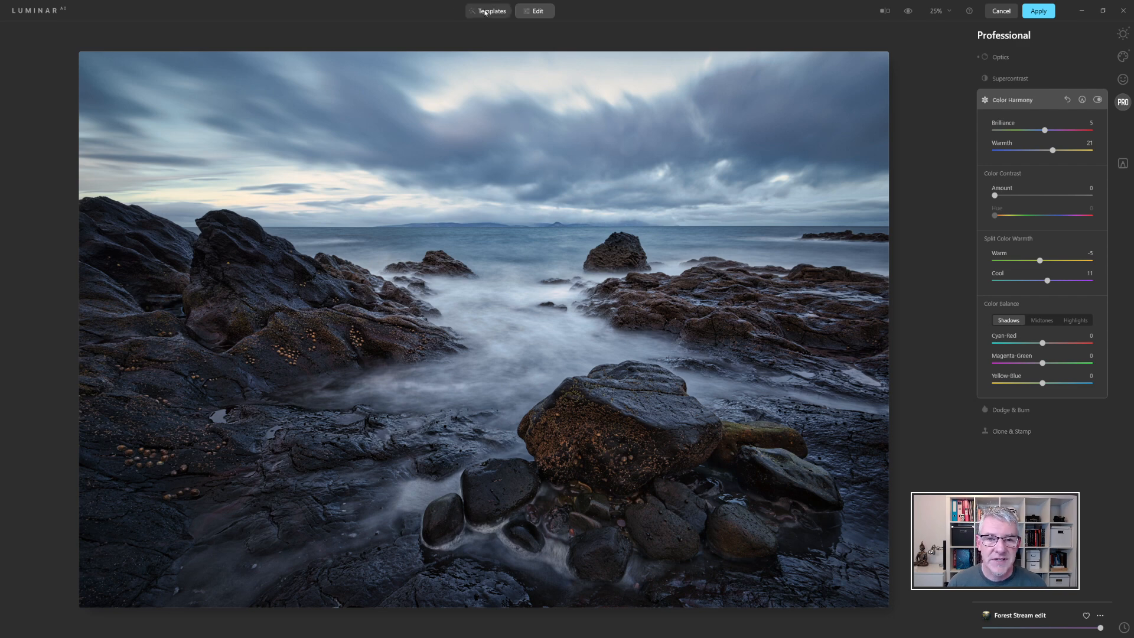
# Step: Rename the Forest Stream edit user template to 'Dunure lift shadows' and return to Lightroom
pyautogui.click(488, 10)
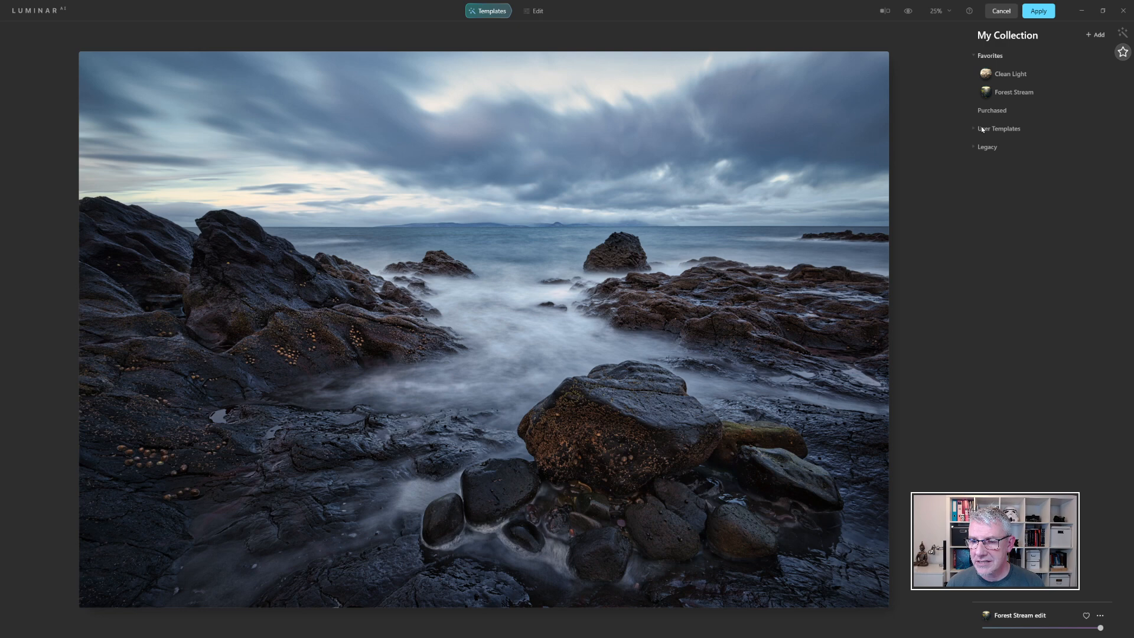
pyautogui.click(974, 129)
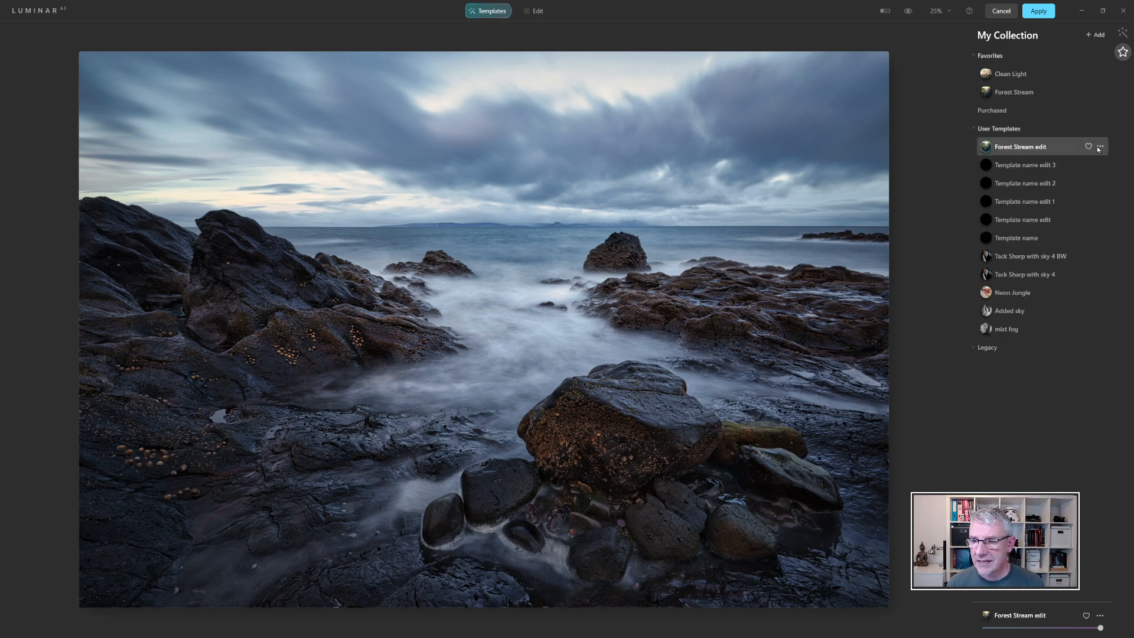
pyautogui.doubleClick(1019, 146)
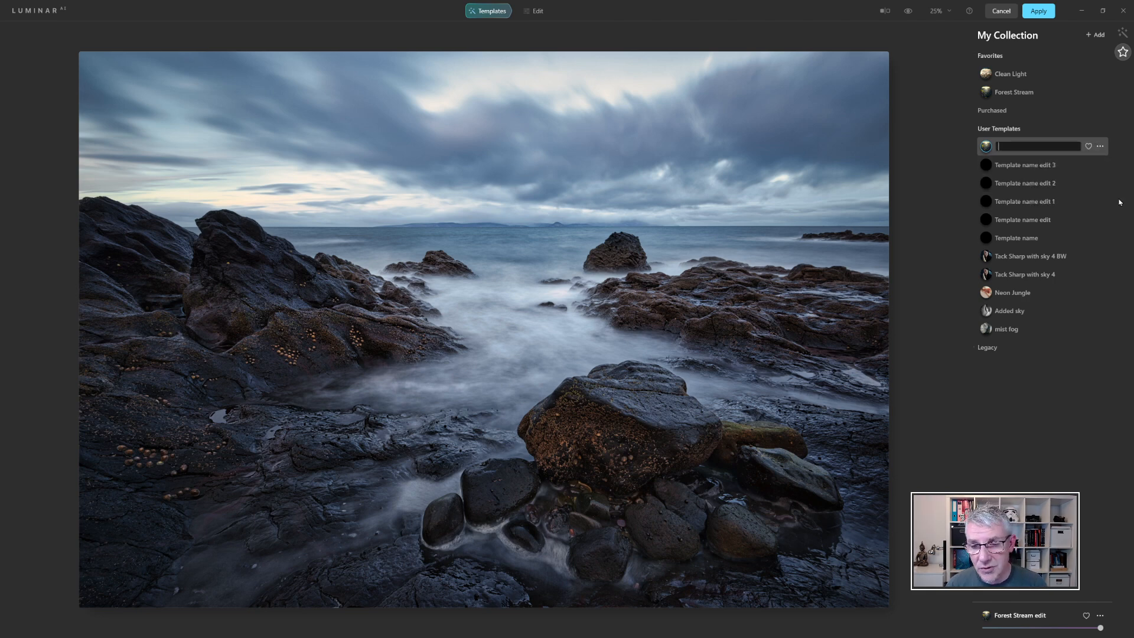
pyautogui.write('Dunure lift')
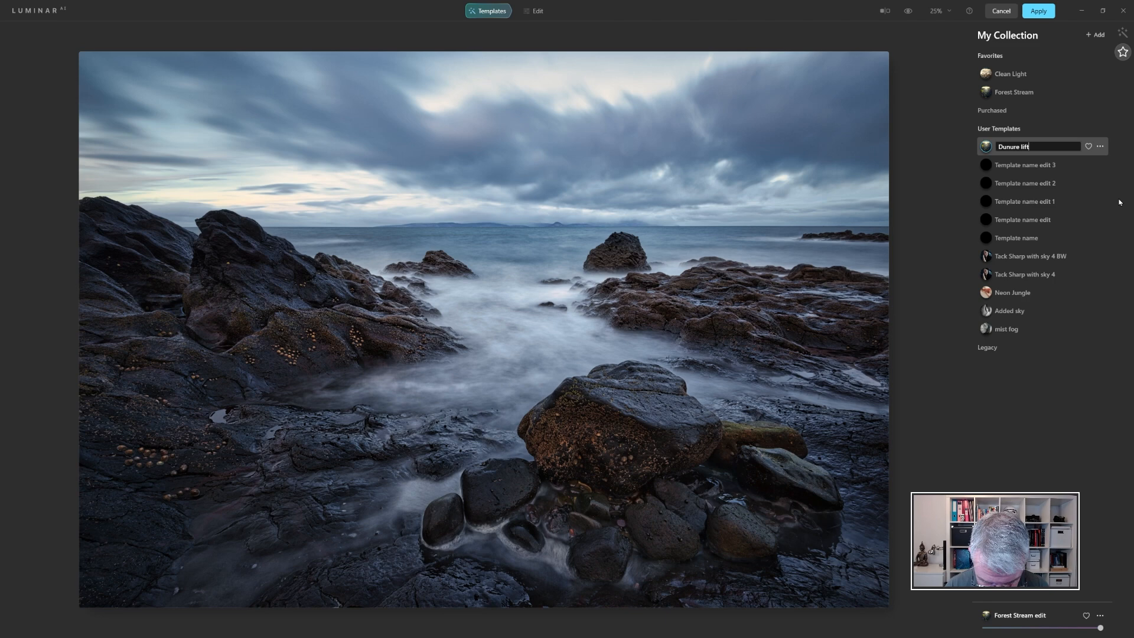
pyautogui.write('shadows')
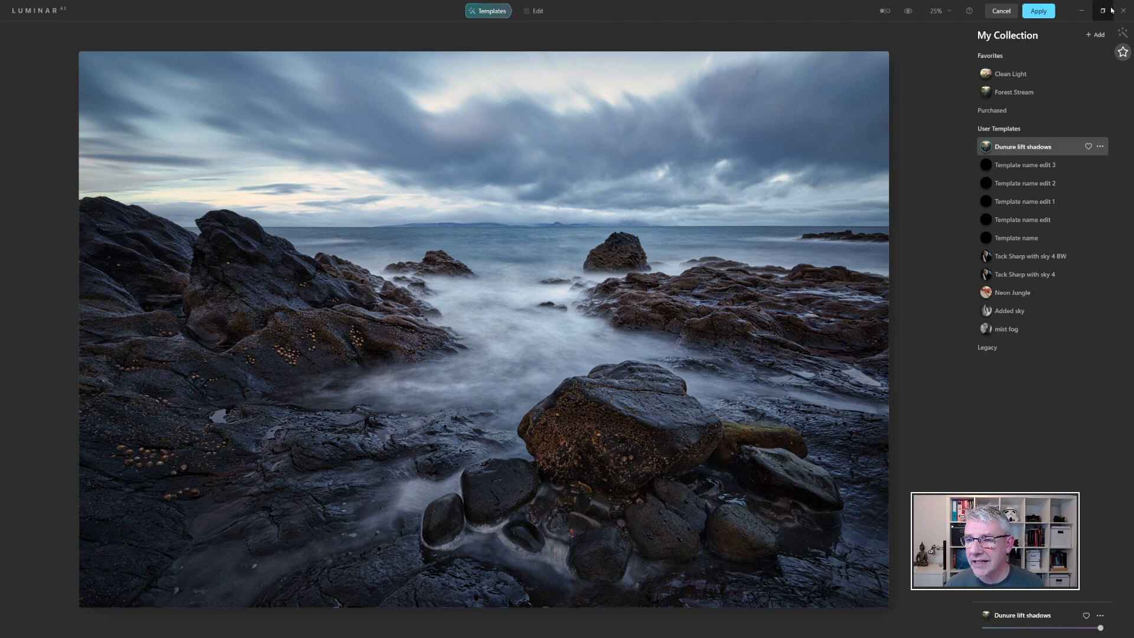
pyautogui.click(1038, 11)
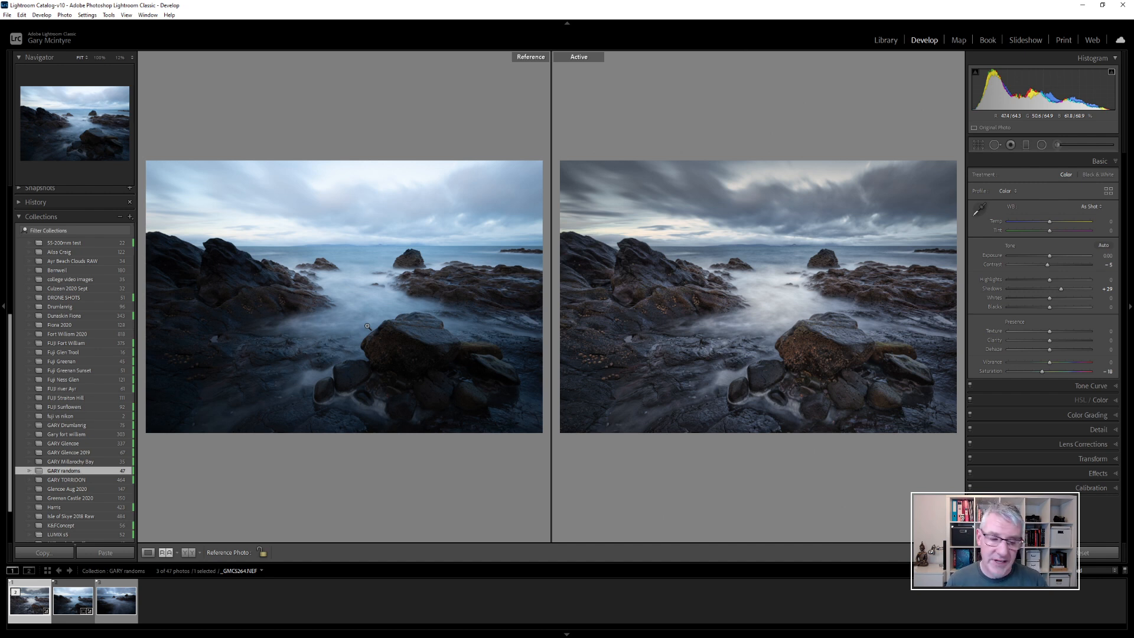
# Step: Send the third filmstrip photo to Luminar AI as a copy with Lightroom adjustments
pyautogui.click(116, 600)
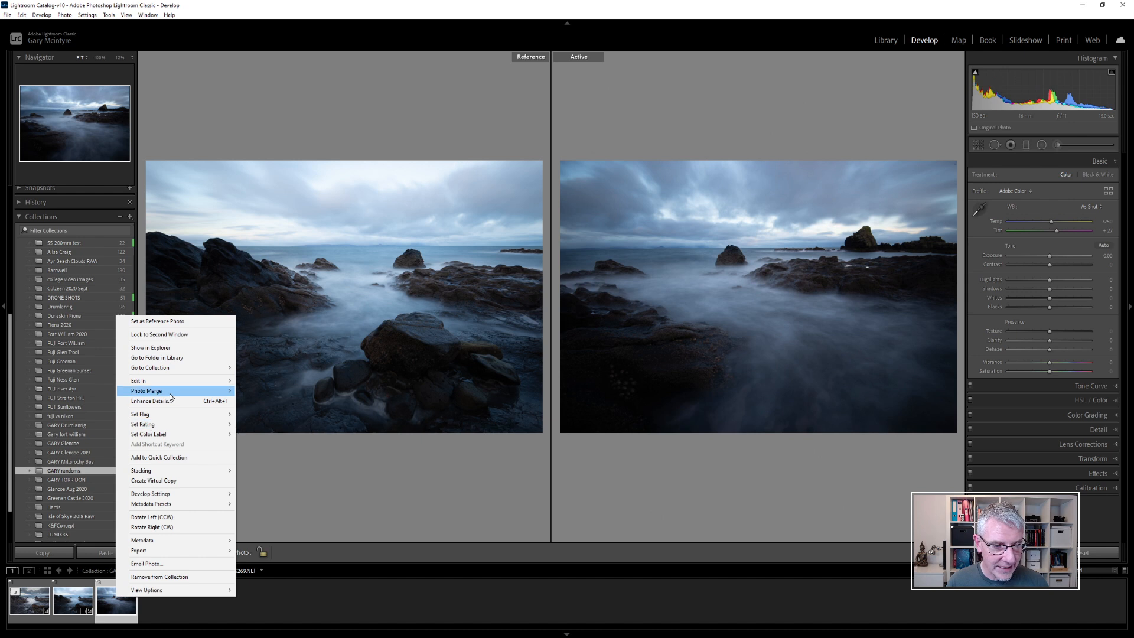
pyautogui.moveTo(139, 381)
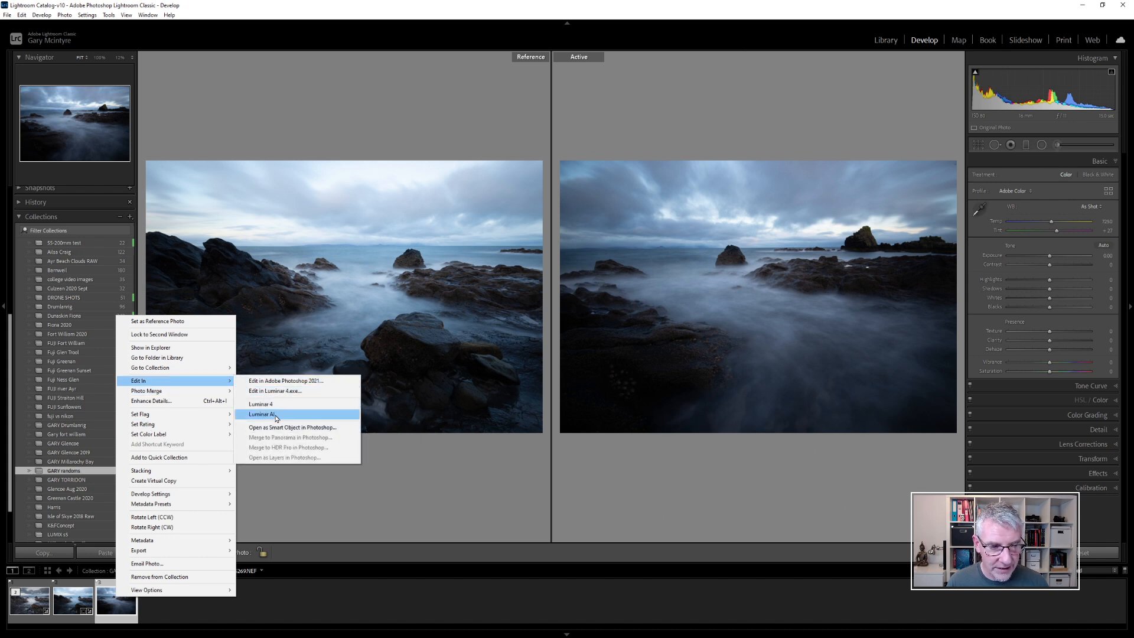
pyautogui.click(263, 414)
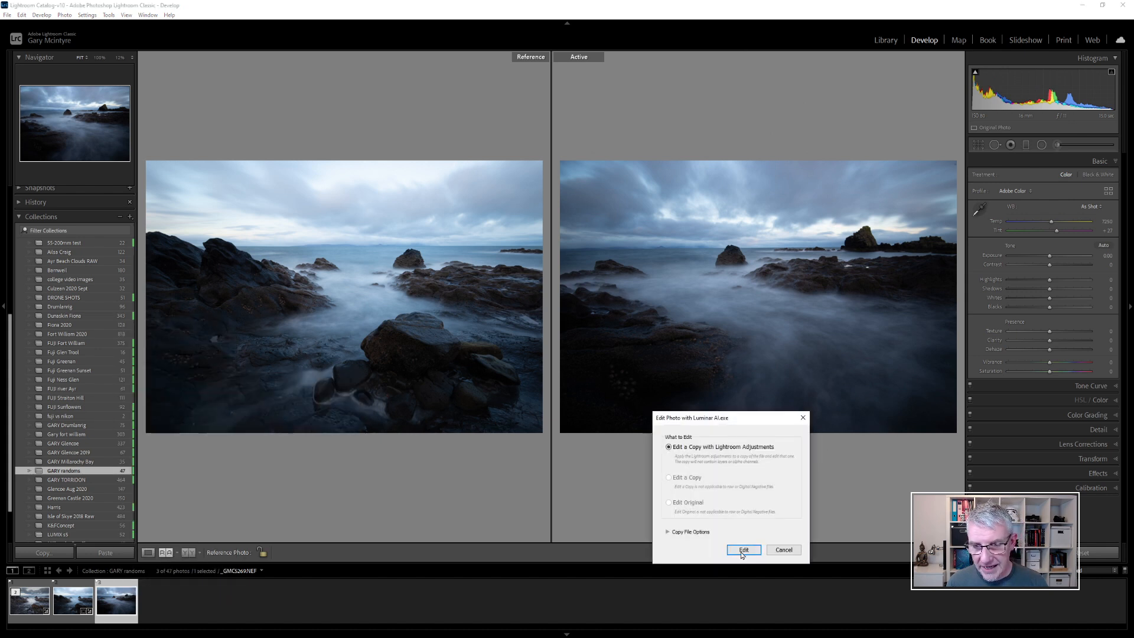
pyautogui.click(744, 550)
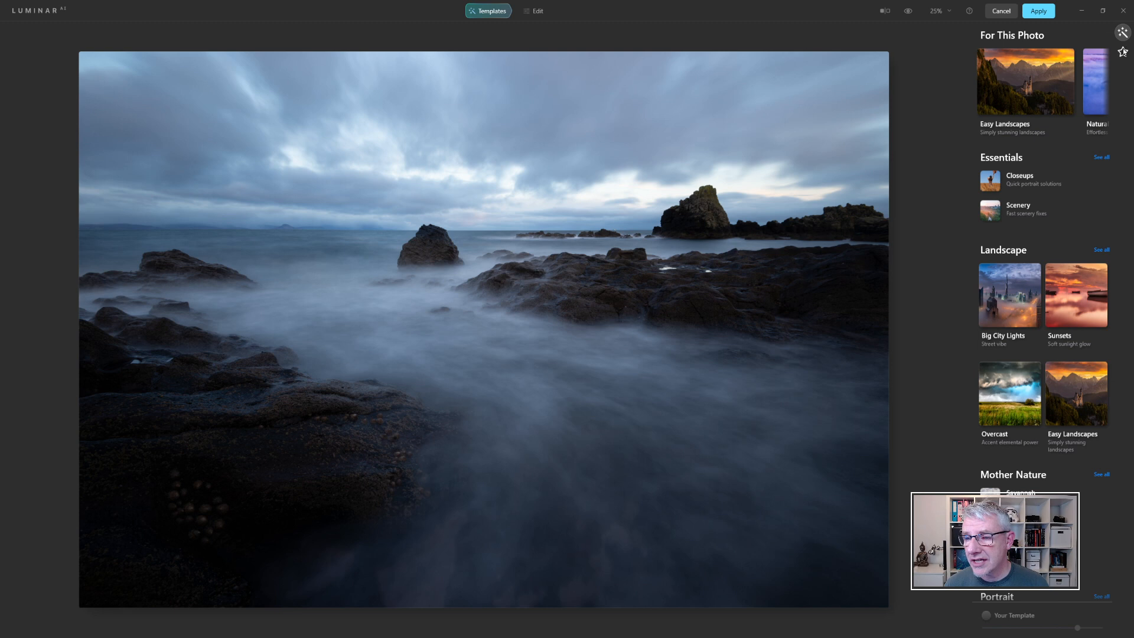
# Step: Apply the 'Dunure lift shadows' template from My Collection's User Templates
pyautogui.click(1123, 50)
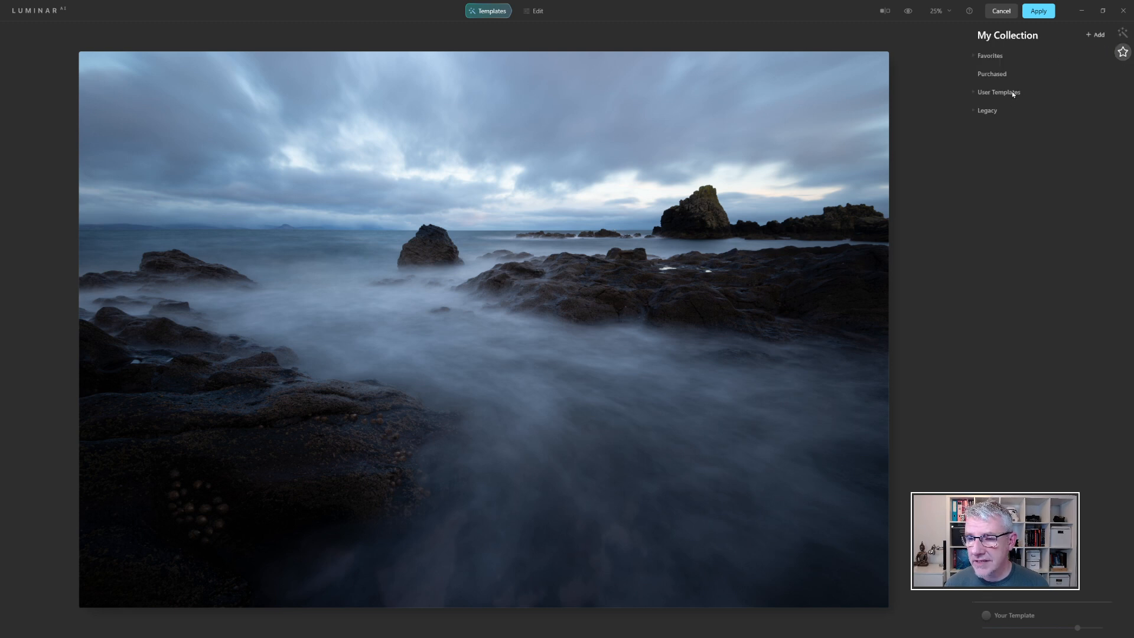
pyautogui.click(999, 92)
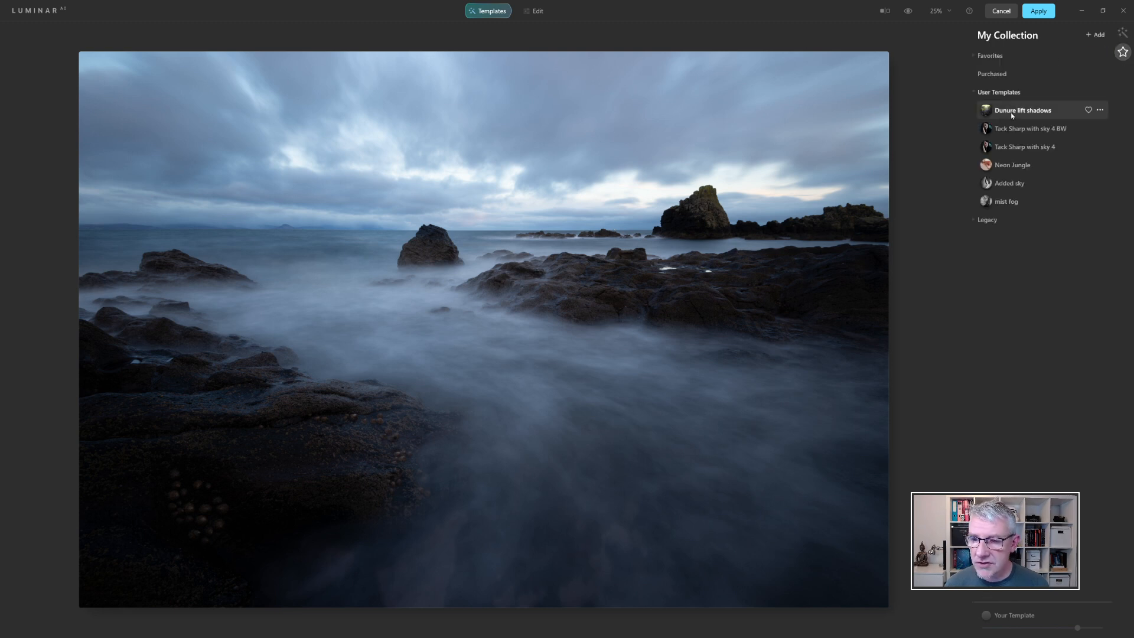
pyautogui.click(1023, 110)
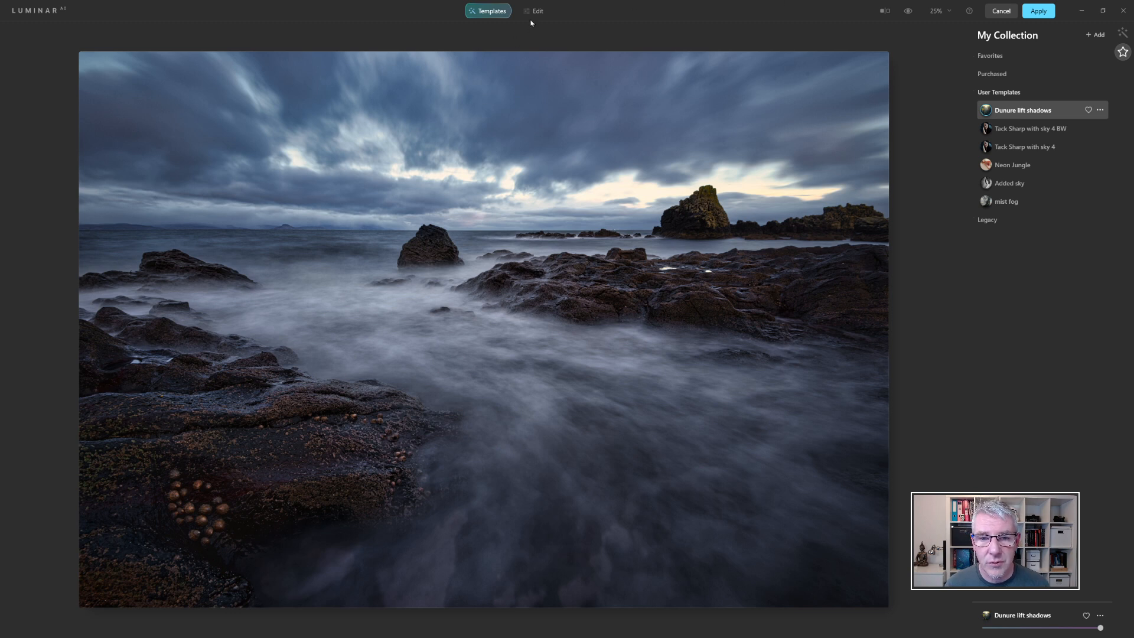
# Step: Lower HSL blue saturation to about -72, then apply the edit back to Lightroom
pyautogui.click(534, 11)
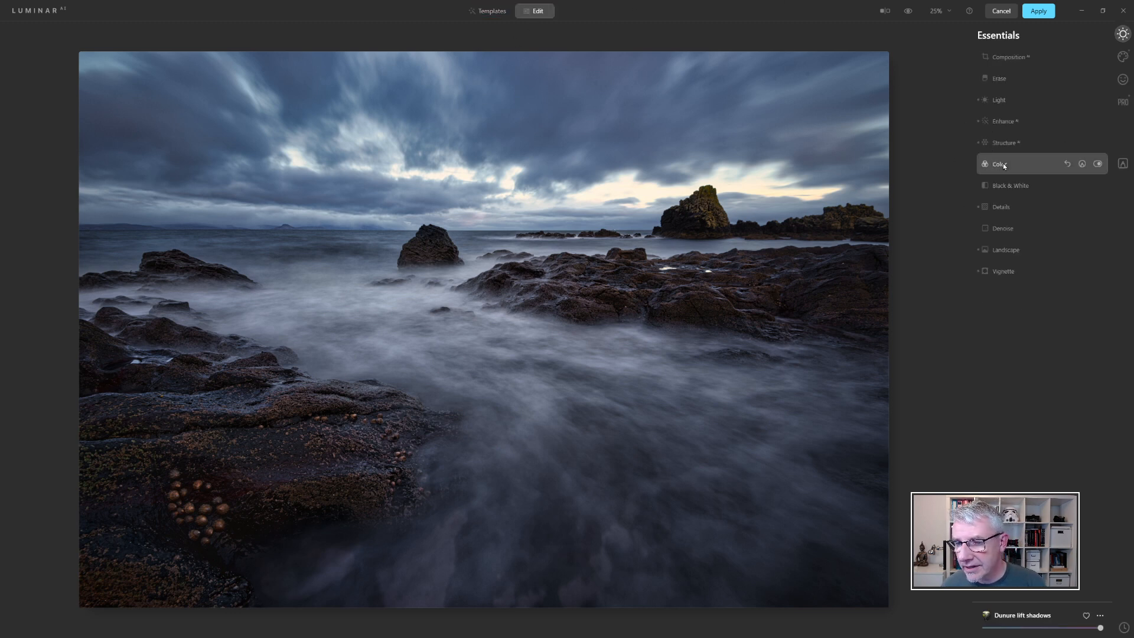
pyautogui.click(999, 164)
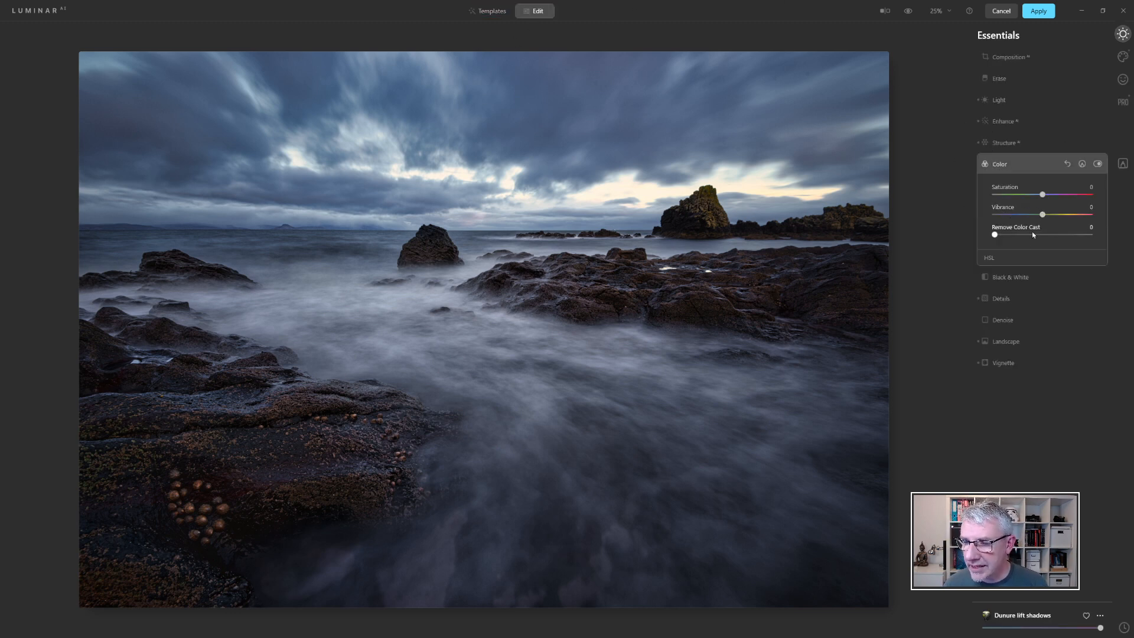
pyautogui.click(989, 257)
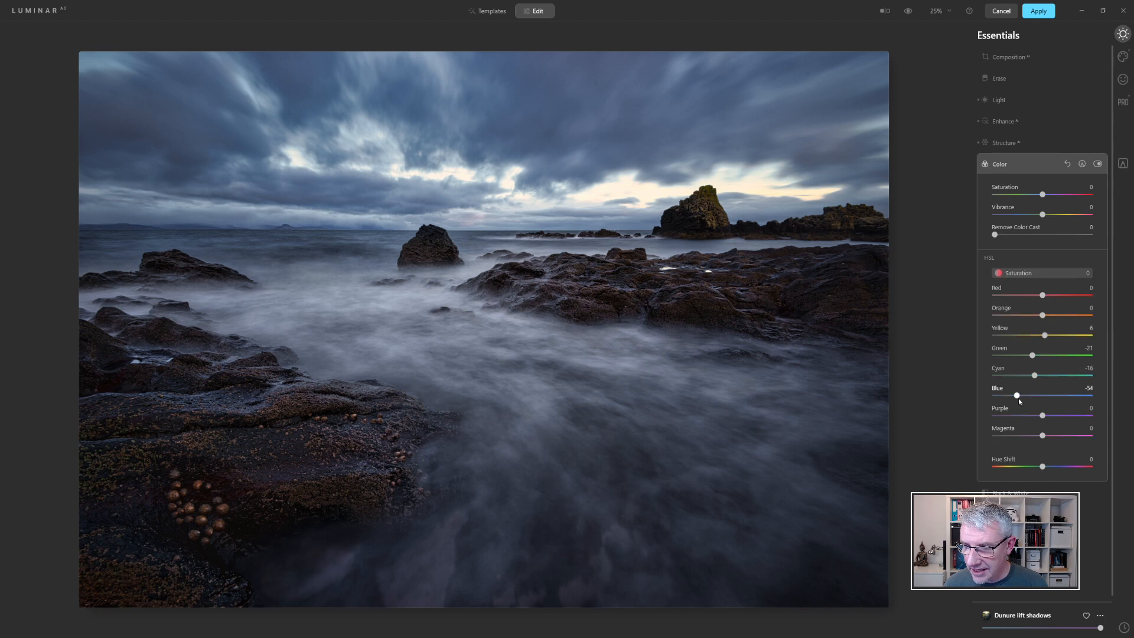
pyautogui.moveTo(1018, 396); pyautogui.dragTo(1007, 395)
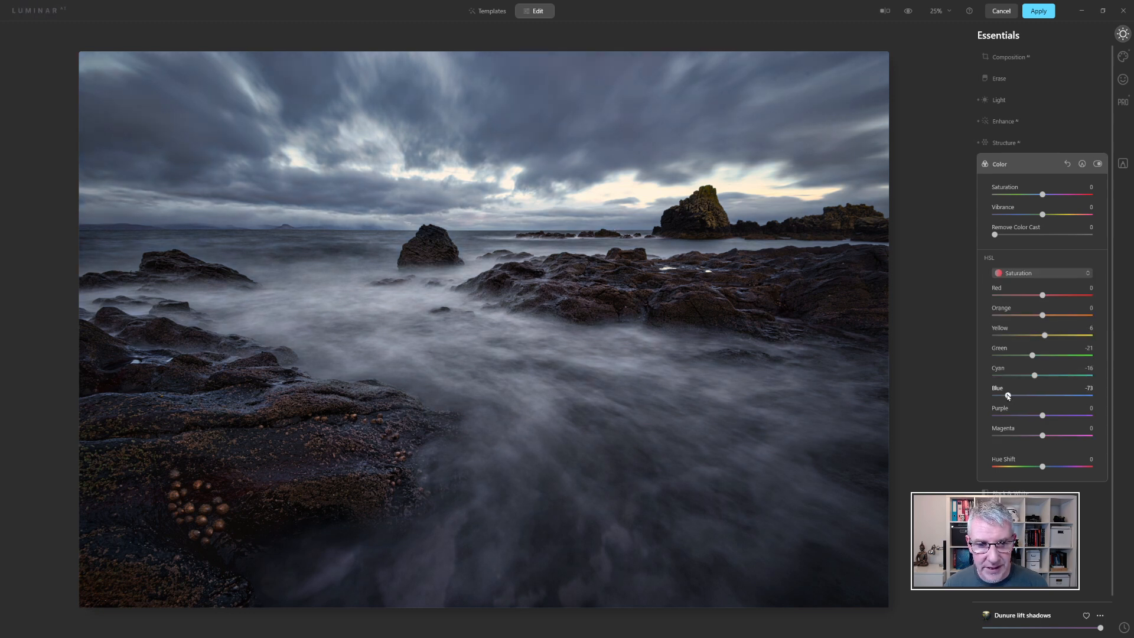
pyautogui.moveTo(1006, 396); pyautogui.dragTo(1008, 396)
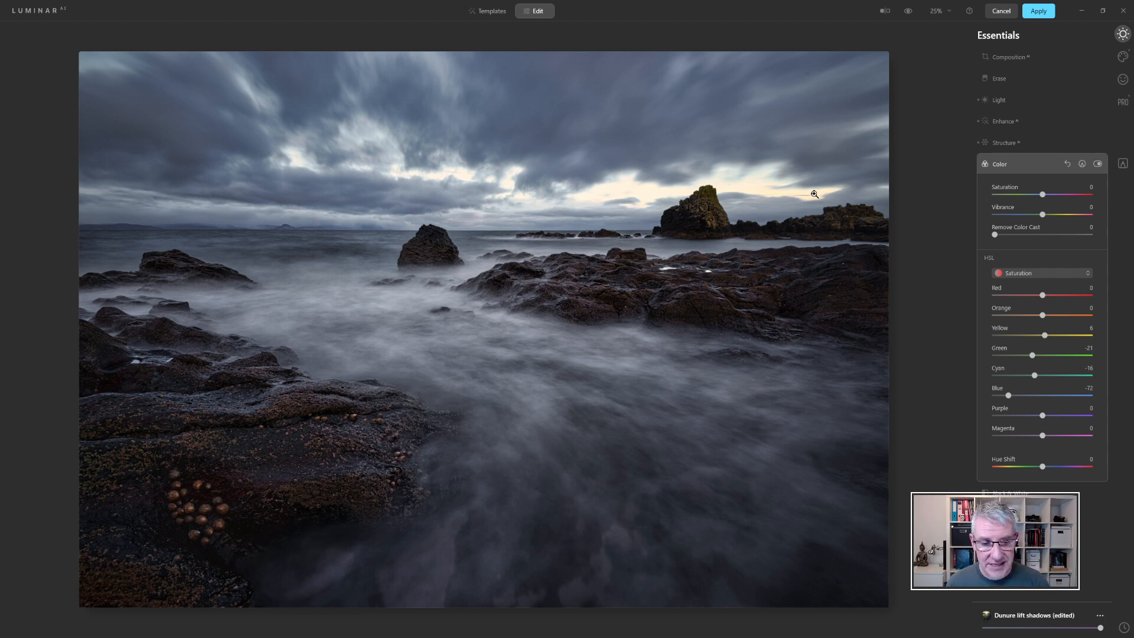
pyautogui.moveTo(1108, 76)
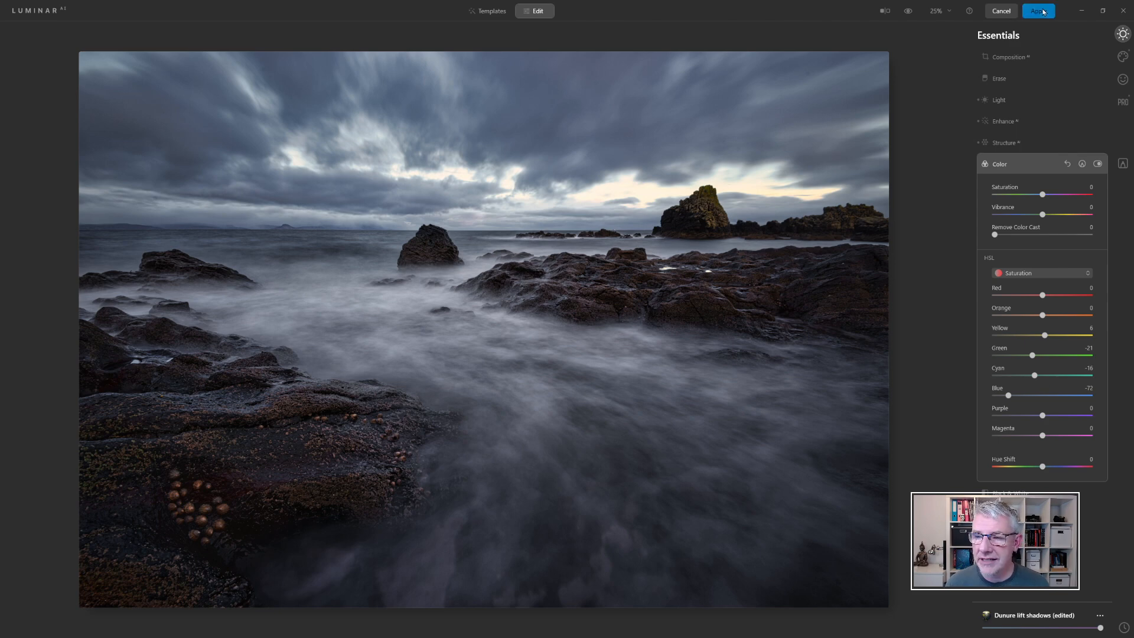
pyautogui.click(1038, 11)
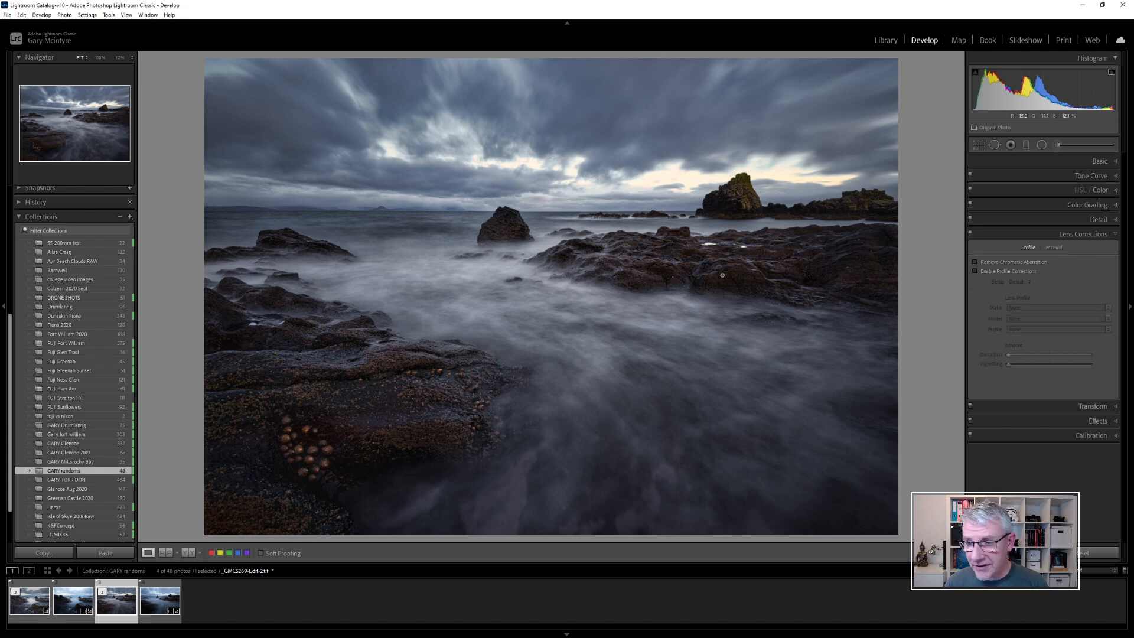
# Step: Set Basic Shadows to +56 and show the edited first seascape in Reference View
pyautogui.click(1099, 160)
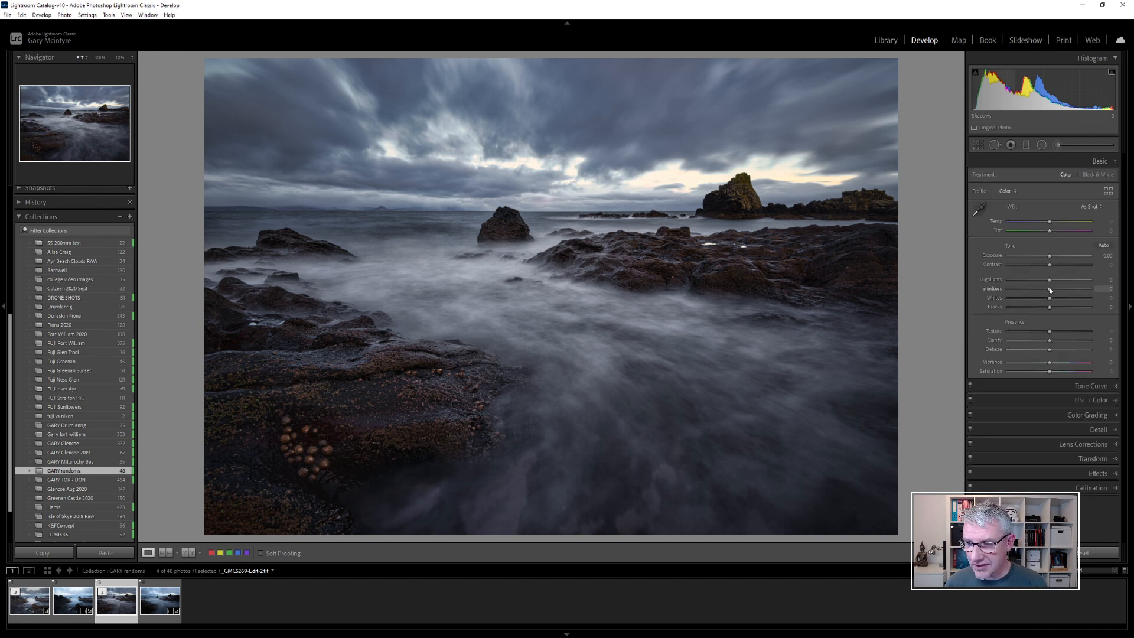
pyautogui.moveTo(1073, 289); pyautogui.dragTo(1089, 288)
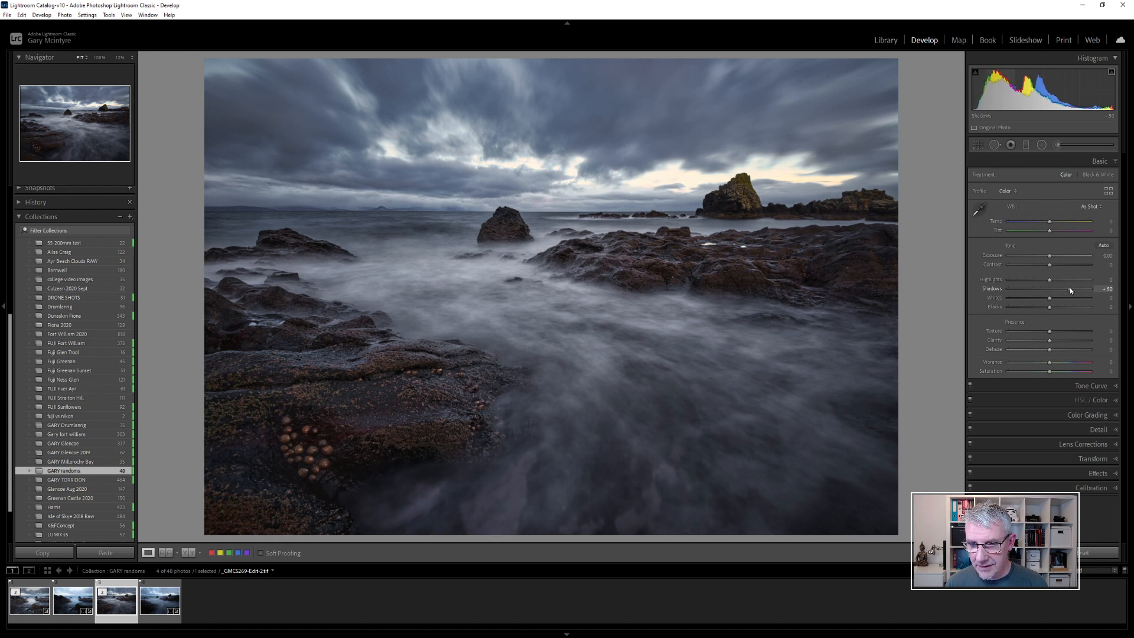
pyautogui.moveTo(1055, 288); pyautogui.dragTo(1072, 289)
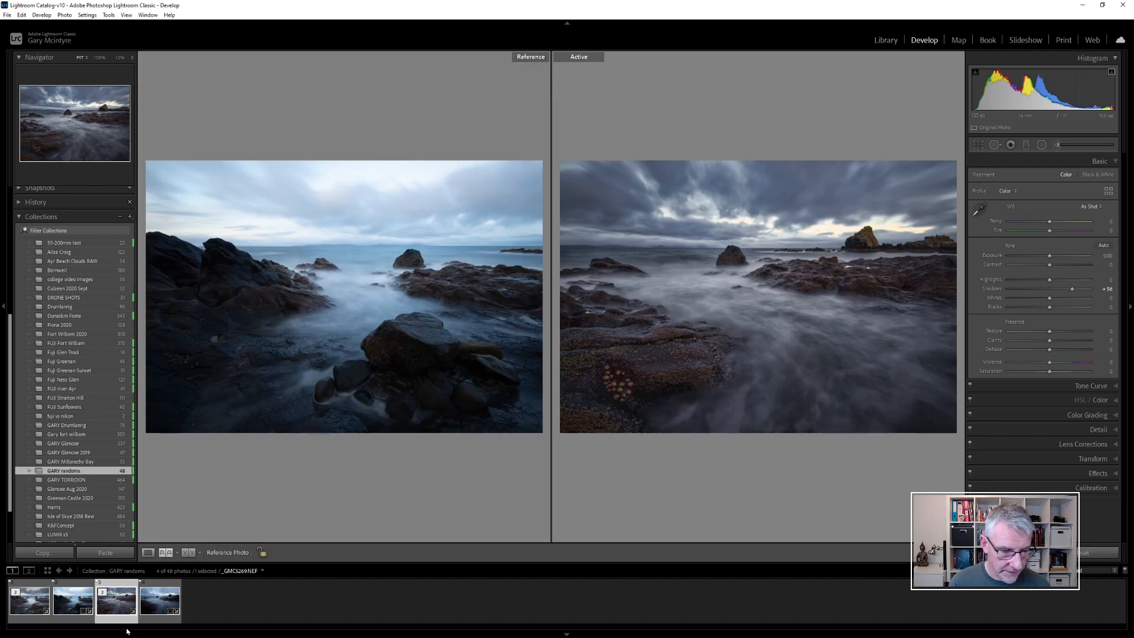
pyautogui.click(29, 602)
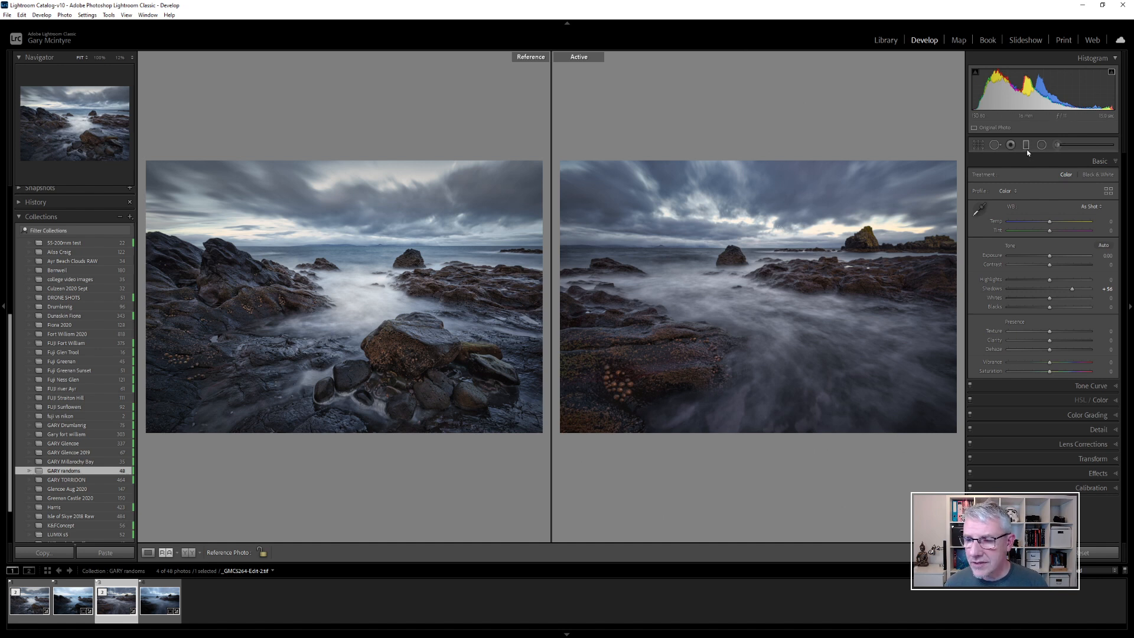
# Step: Add a sky graduated filter with Saturation -52 and adjusted Shadows, and raise Exposure to +0.24
pyautogui.click(1027, 145)
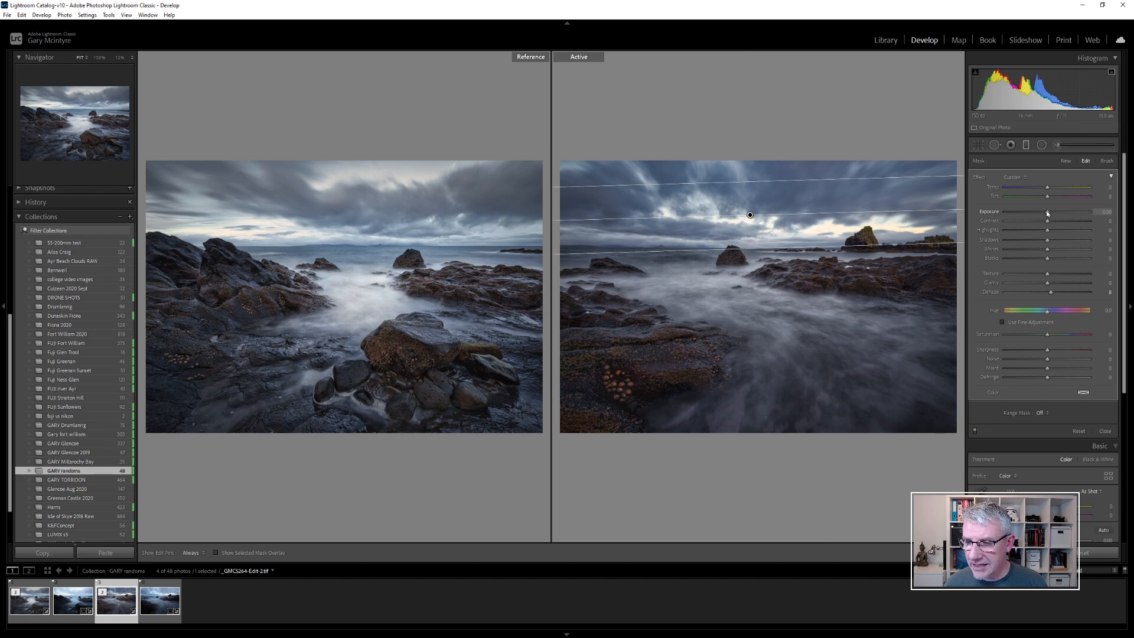
pyautogui.moveTo(1048, 240)
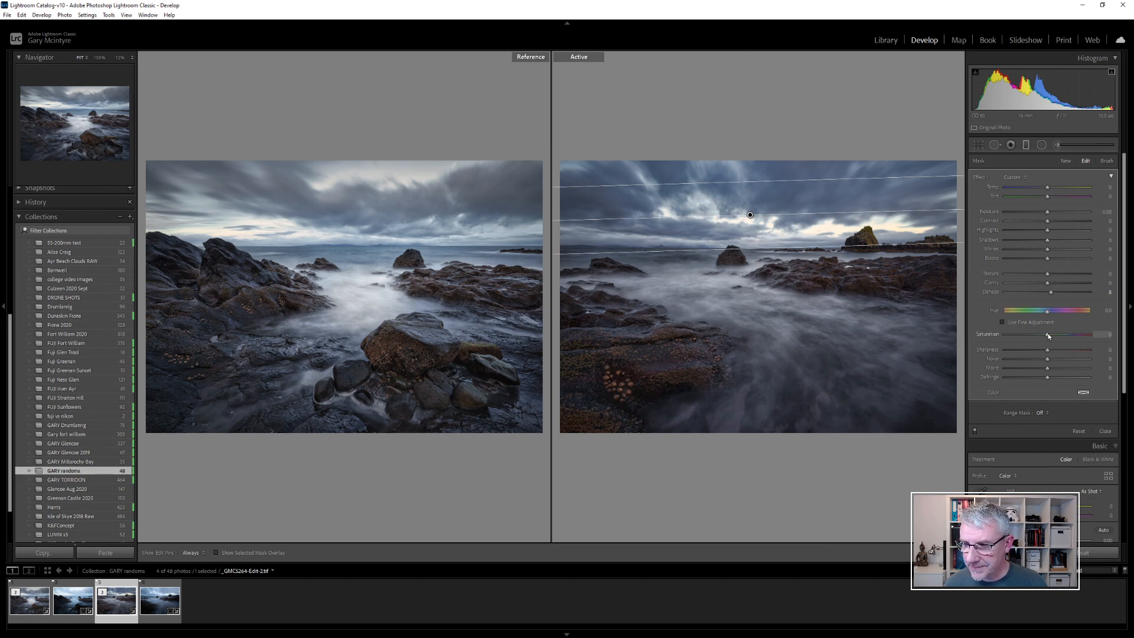
pyautogui.moveTo(1047, 335); pyautogui.dragTo(1033, 335)
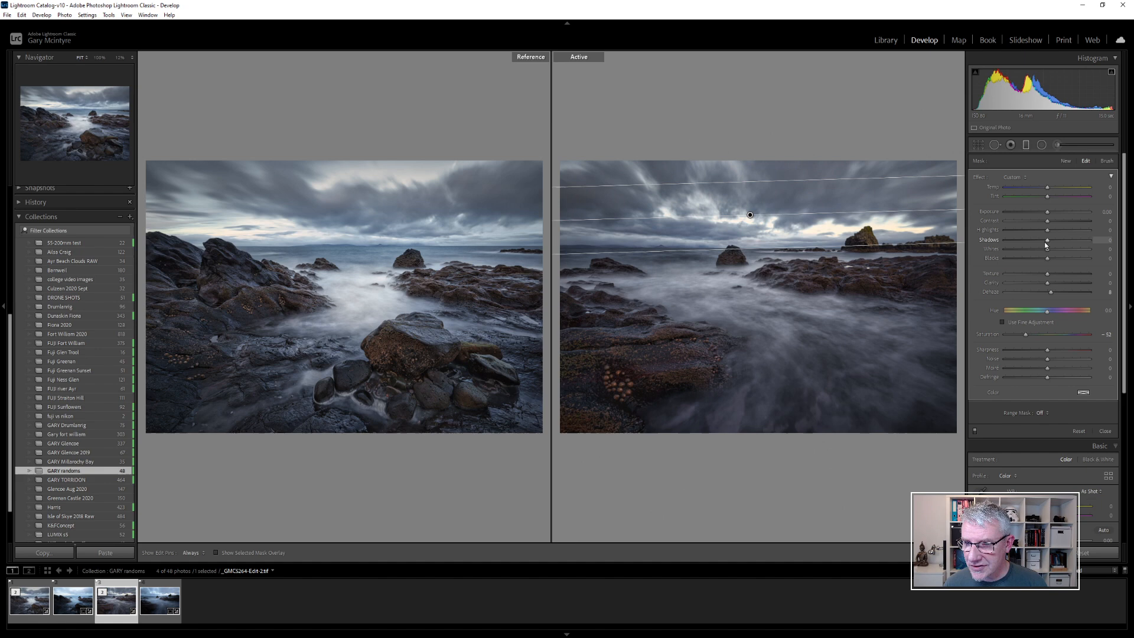
pyautogui.moveTo(1046, 239); pyautogui.dragTo(1060, 239)
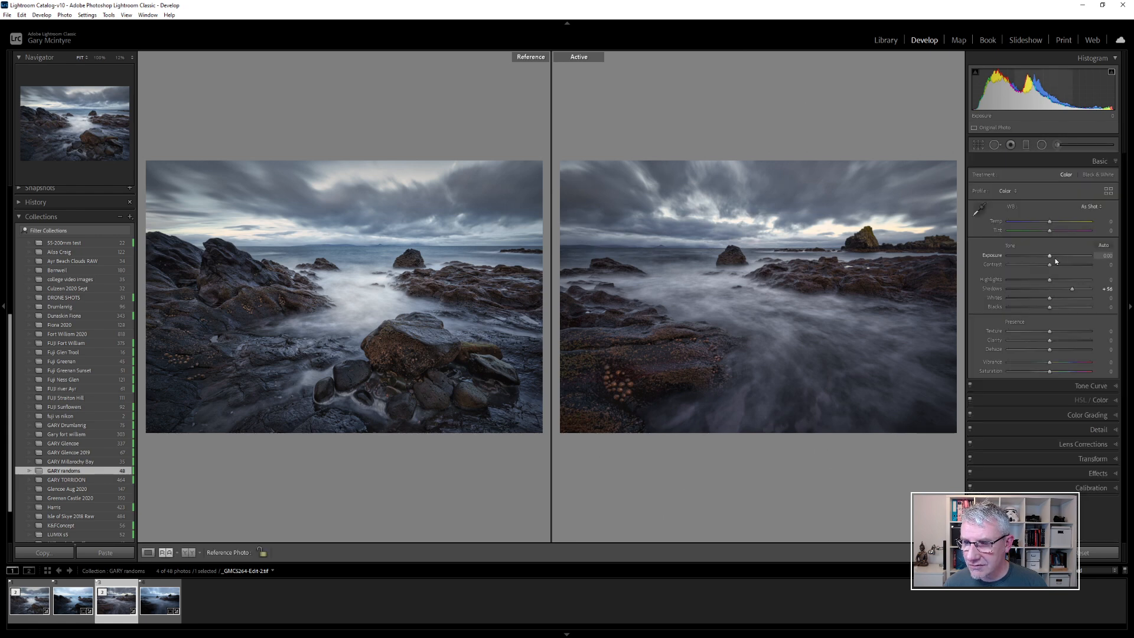
pyautogui.moveTo(1050, 257); pyautogui.dragTo(1071, 257)
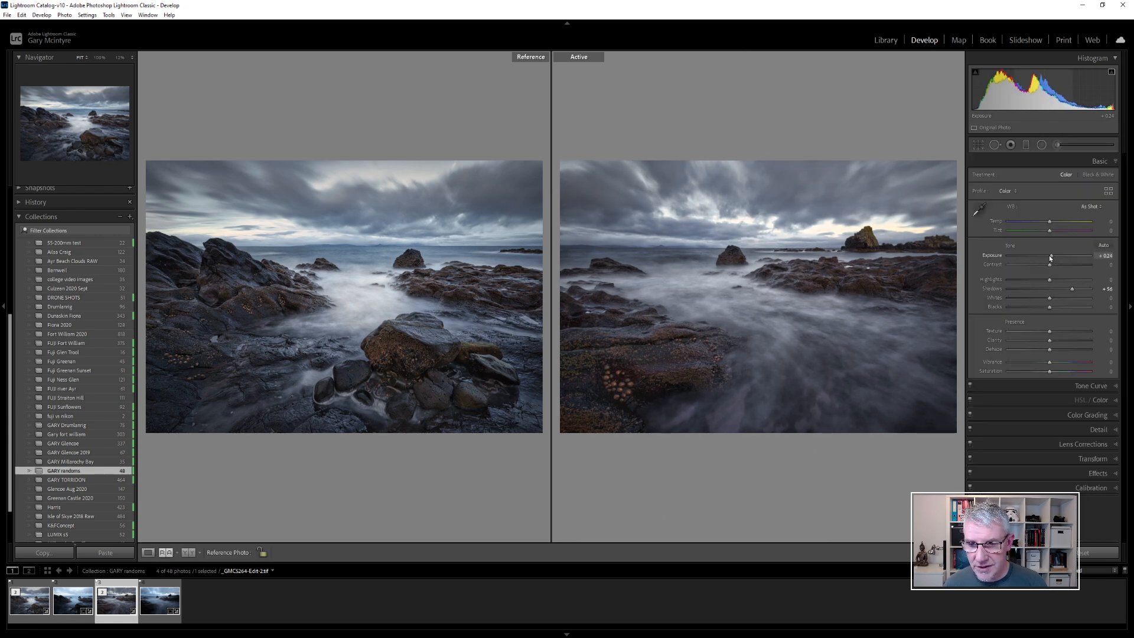